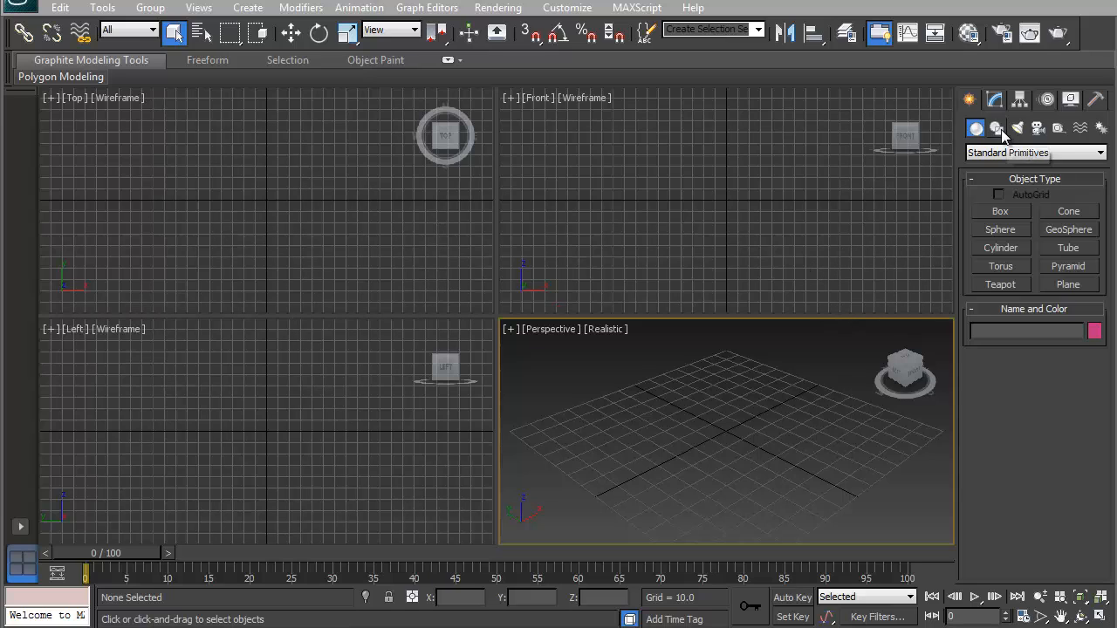
# Activate the Line tool under Shapes > Splines on the Create panel
pyautogui.click(995, 128)
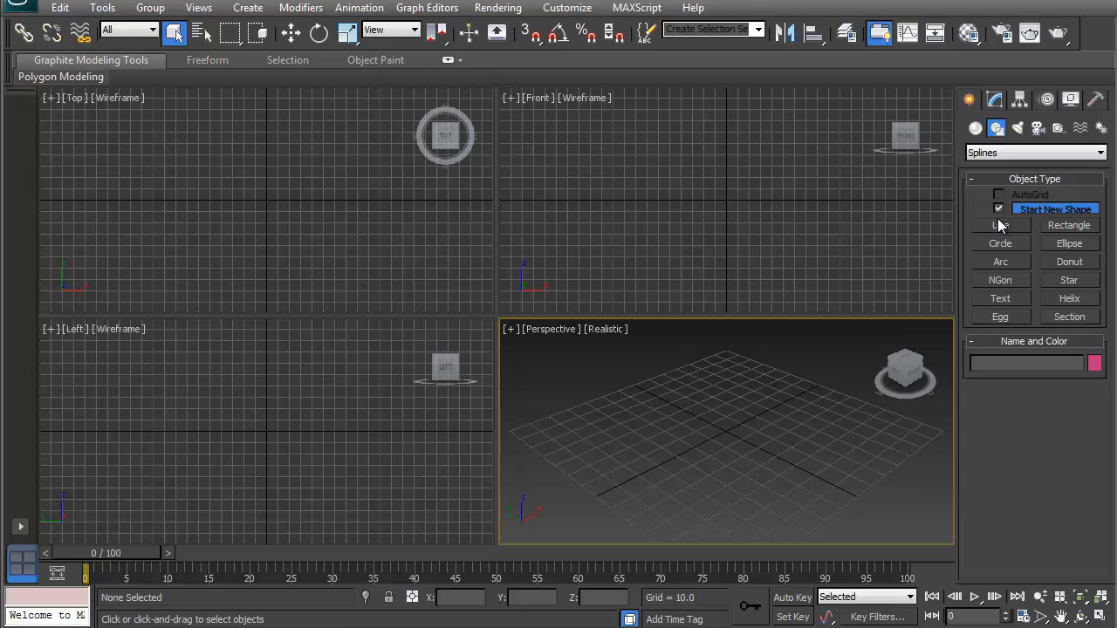
pyautogui.click(1001, 226)
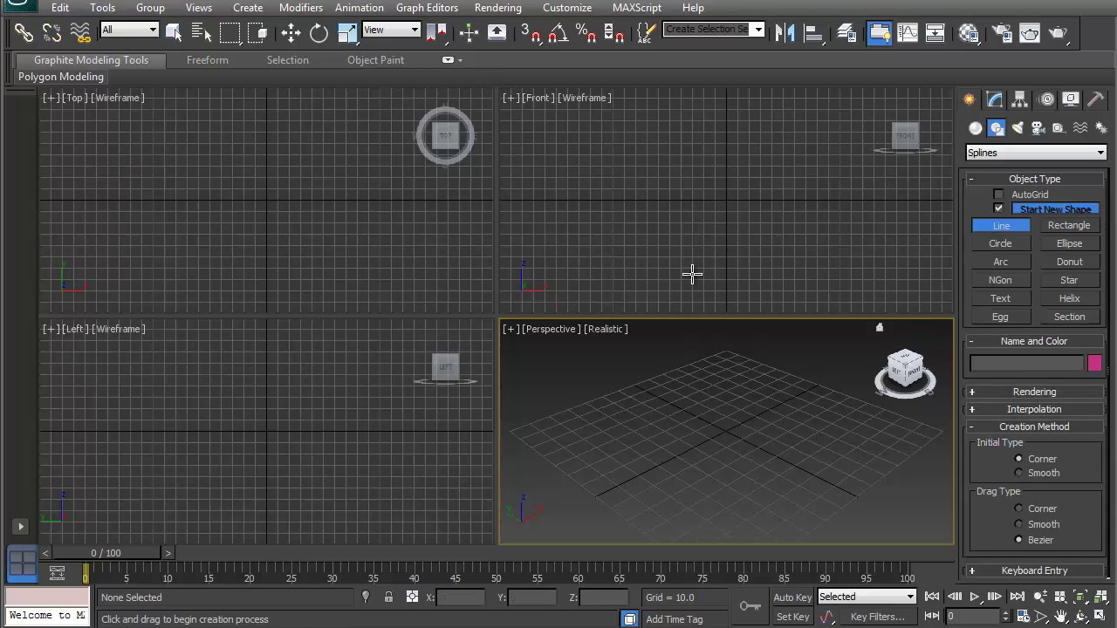
pyautogui.moveTo(501, 282)
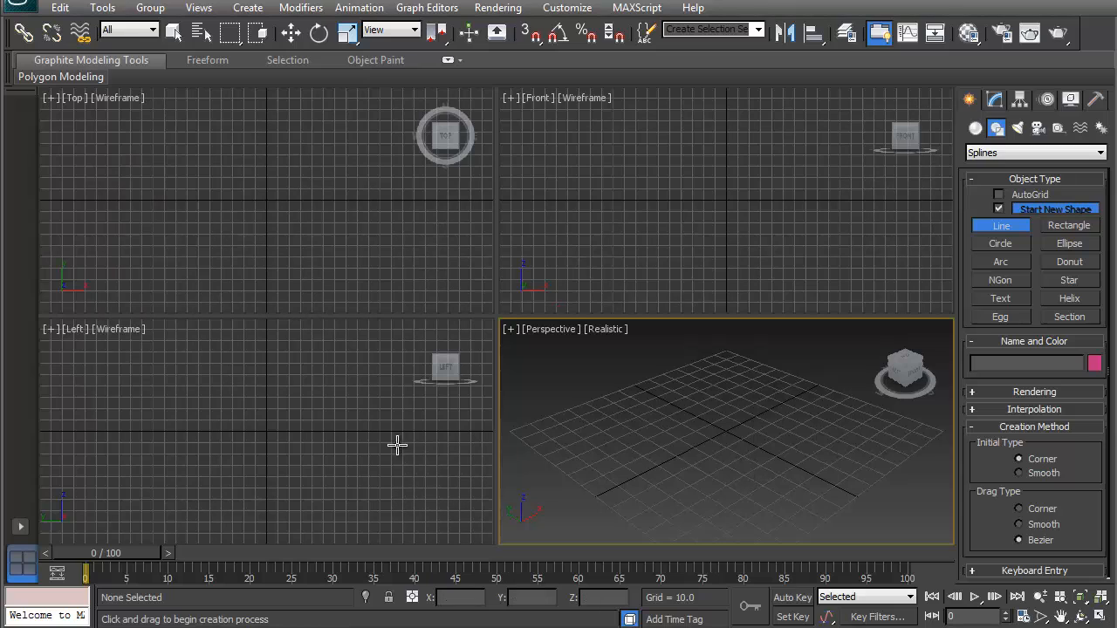
pyautogui.moveTo(683, 195)
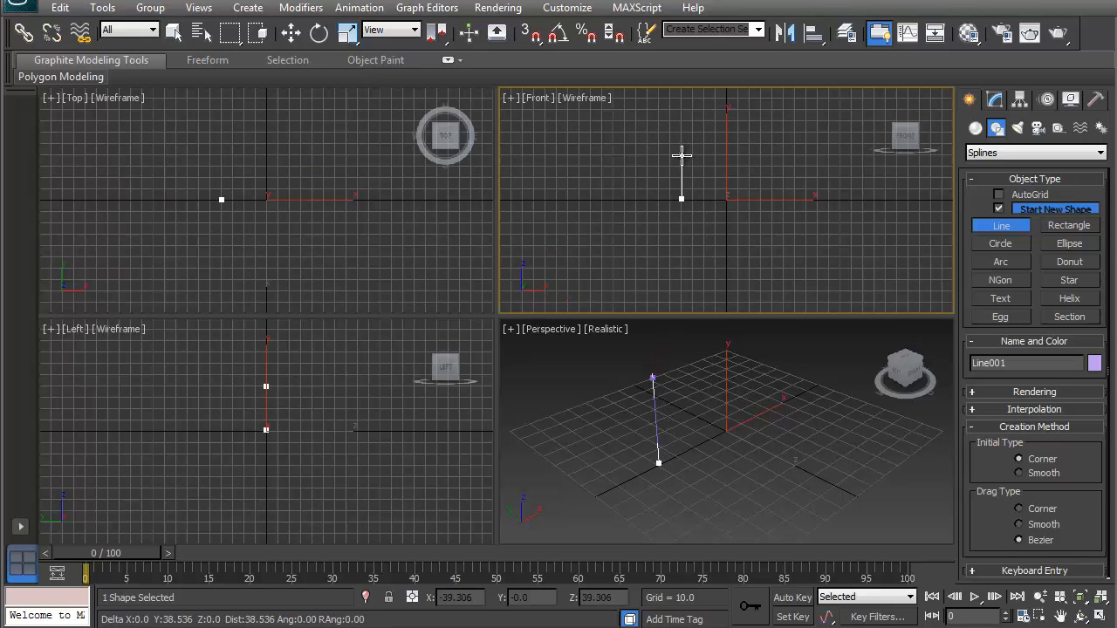
# Place another corner point of the first cross-section outline
pyautogui.click(800, 155)
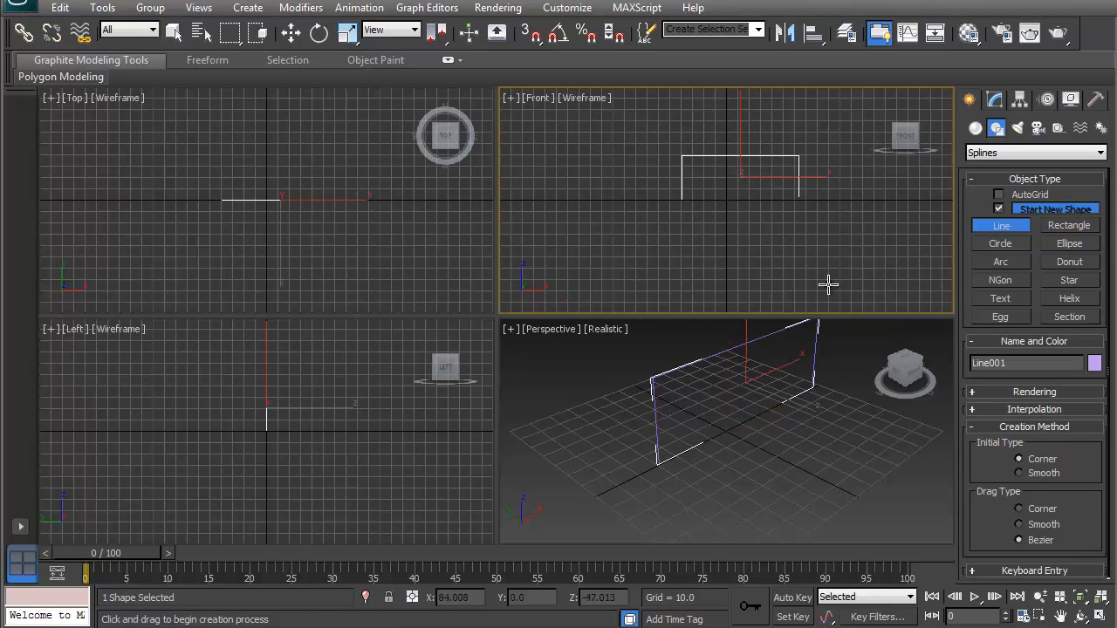
pyautogui.moveTo(847, 310)
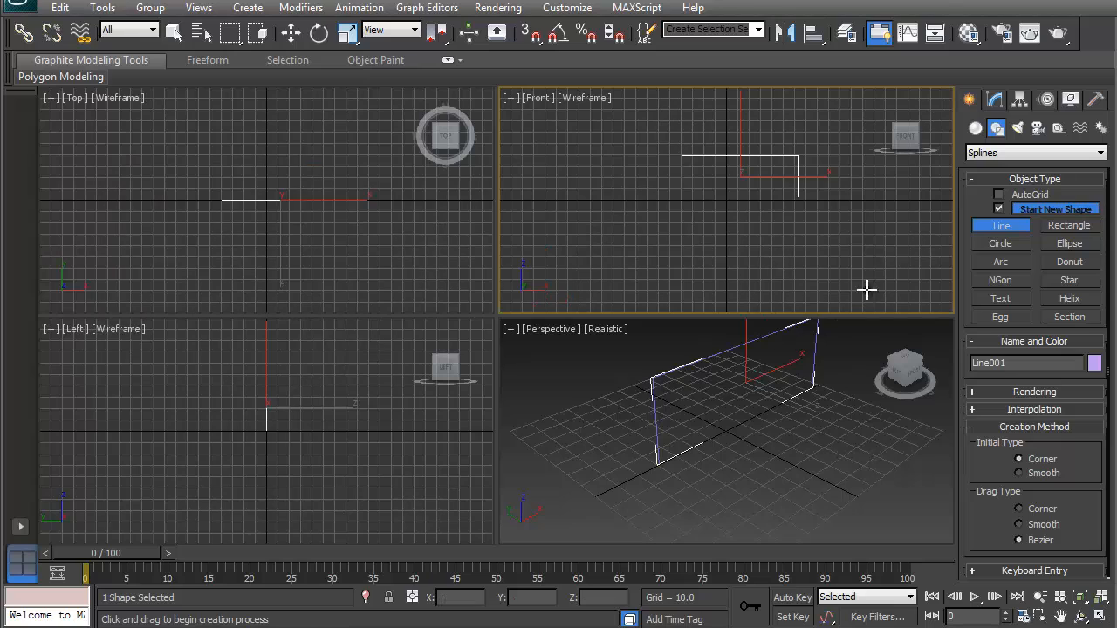
pyautogui.moveTo(705, 430)
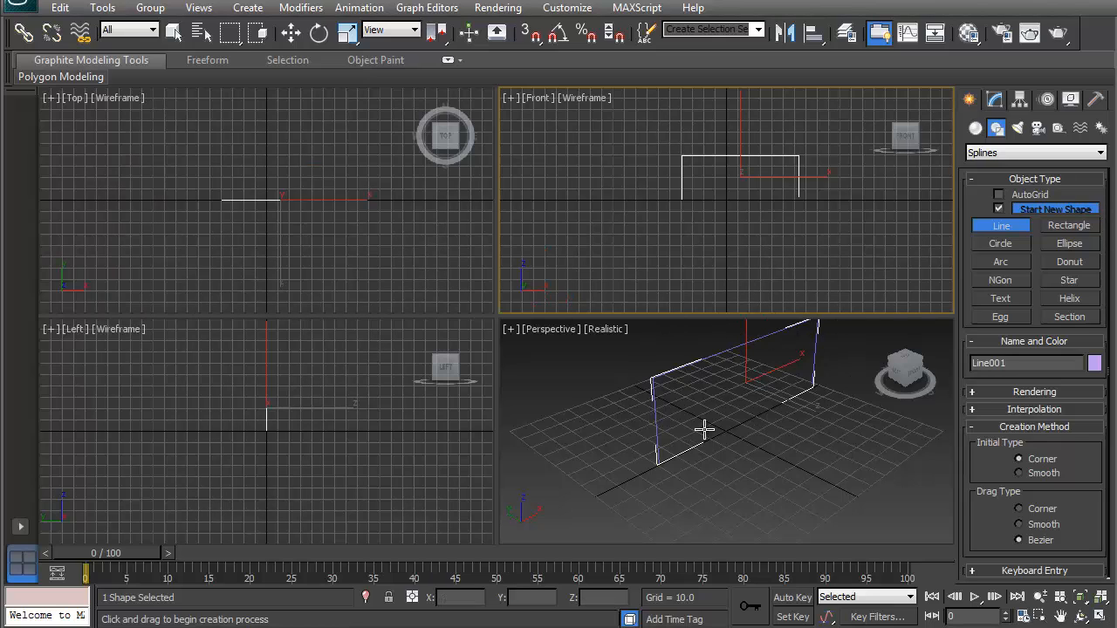
pyautogui.moveTo(574, 367)
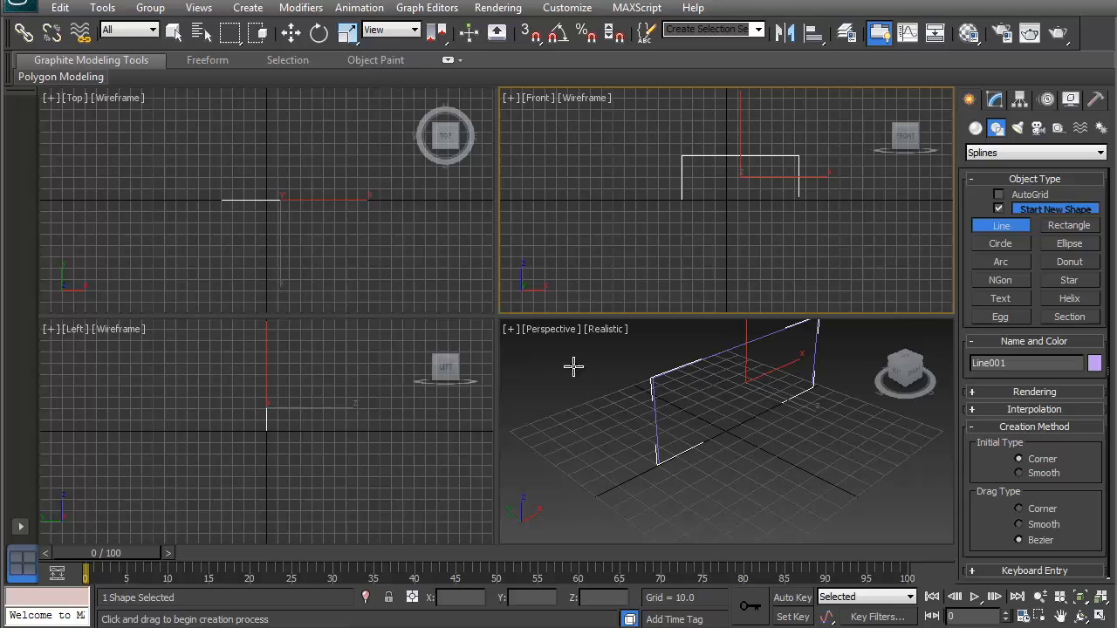
pyautogui.moveTo(649, 257)
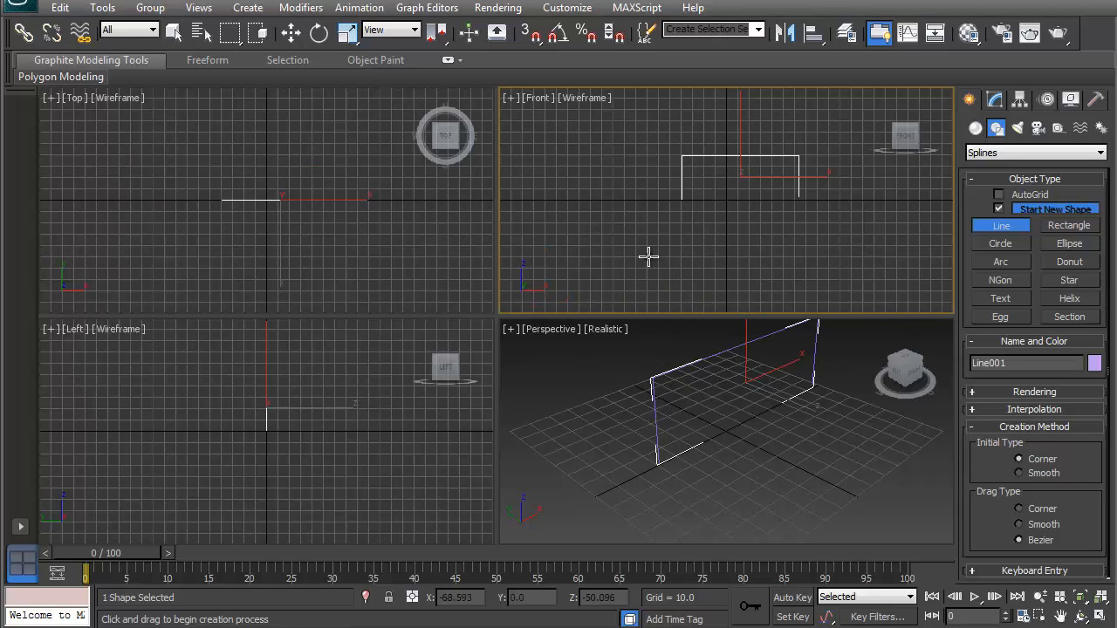
pyautogui.moveTo(695, 271)
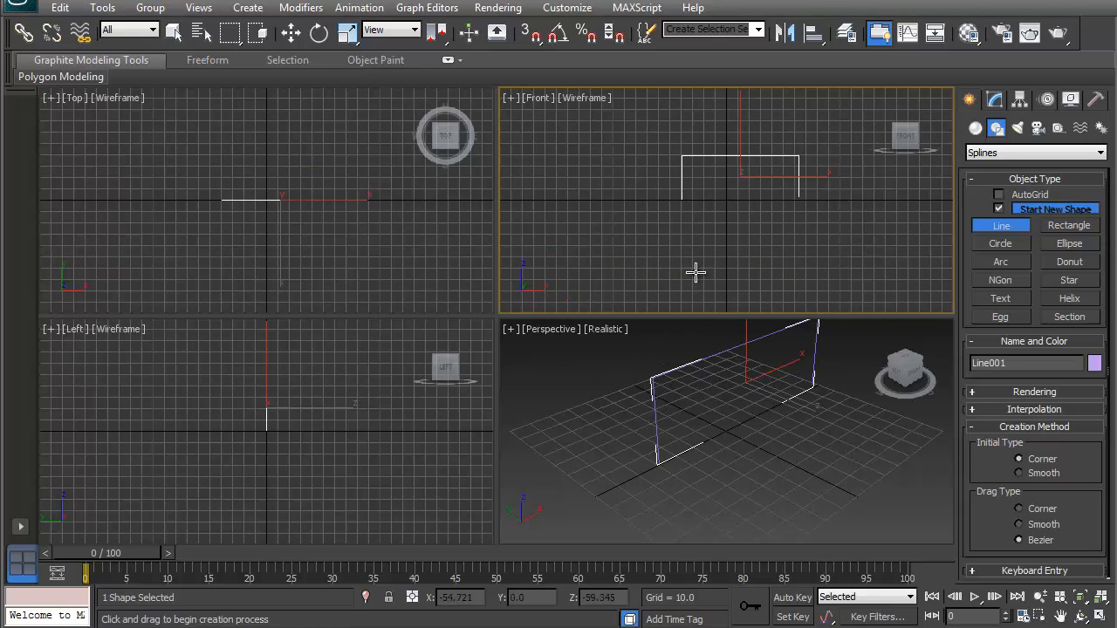
pyautogui.moveTo(725, 184)
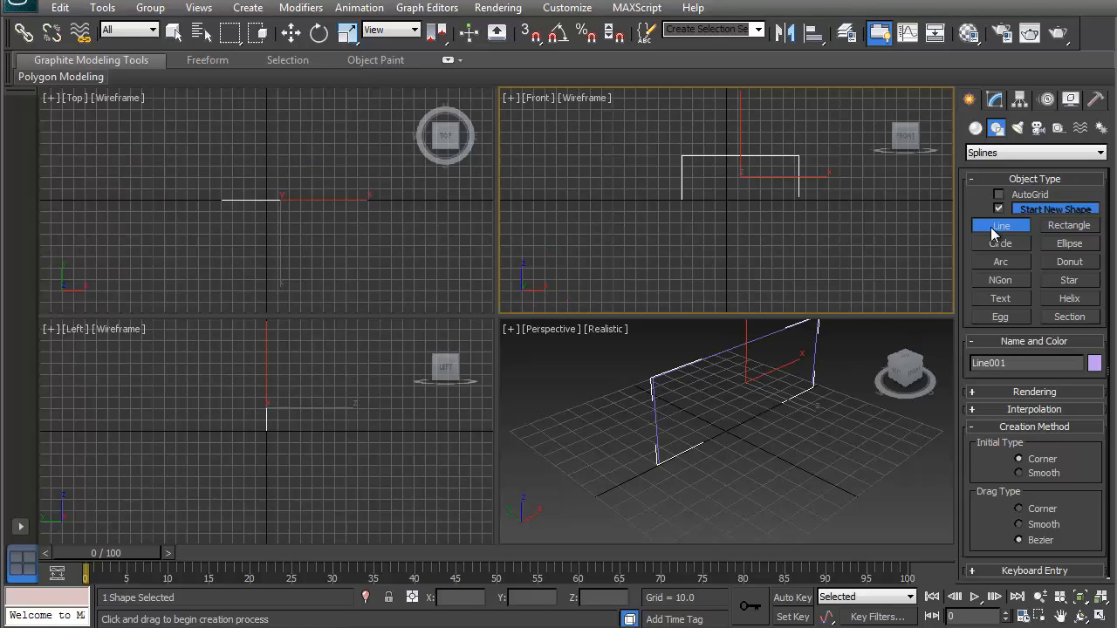
pyautogui.moveTo(786, 175)
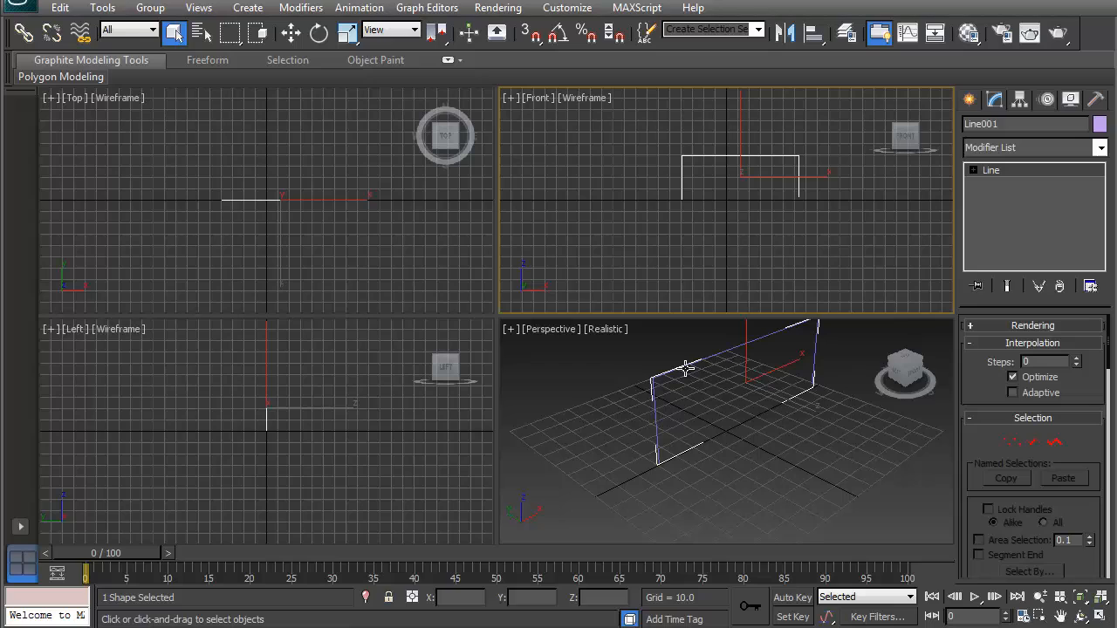
pyautogui.moveTo(623, 376)
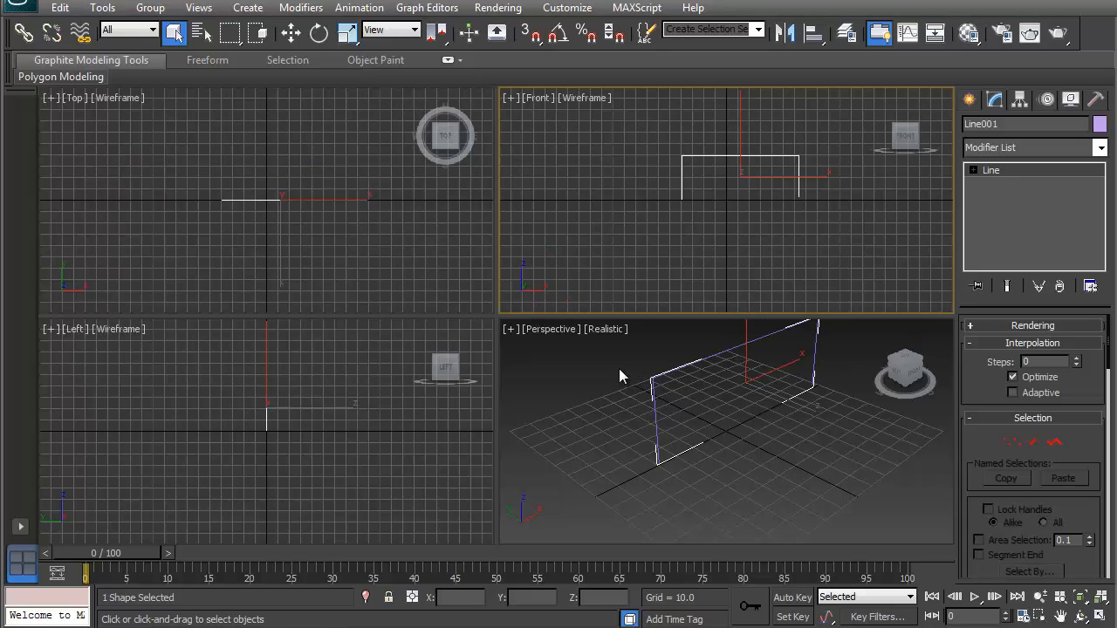
pyautogui.moveTo(638, 359)
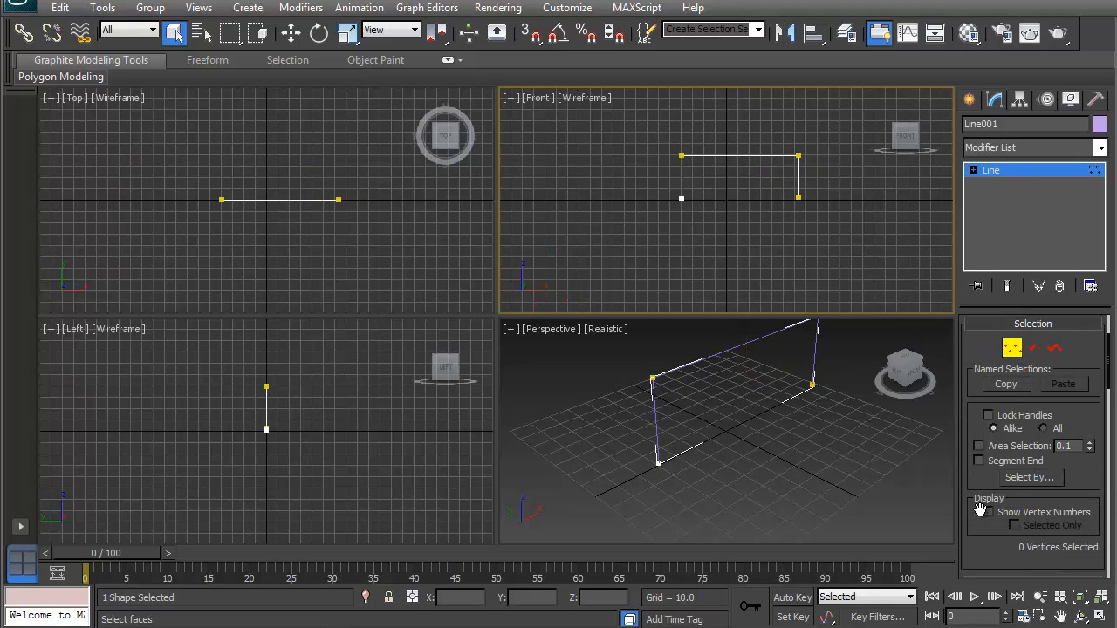
# Insert an extra vertex on the profile with Refine
pyautogui.scroll(-3)
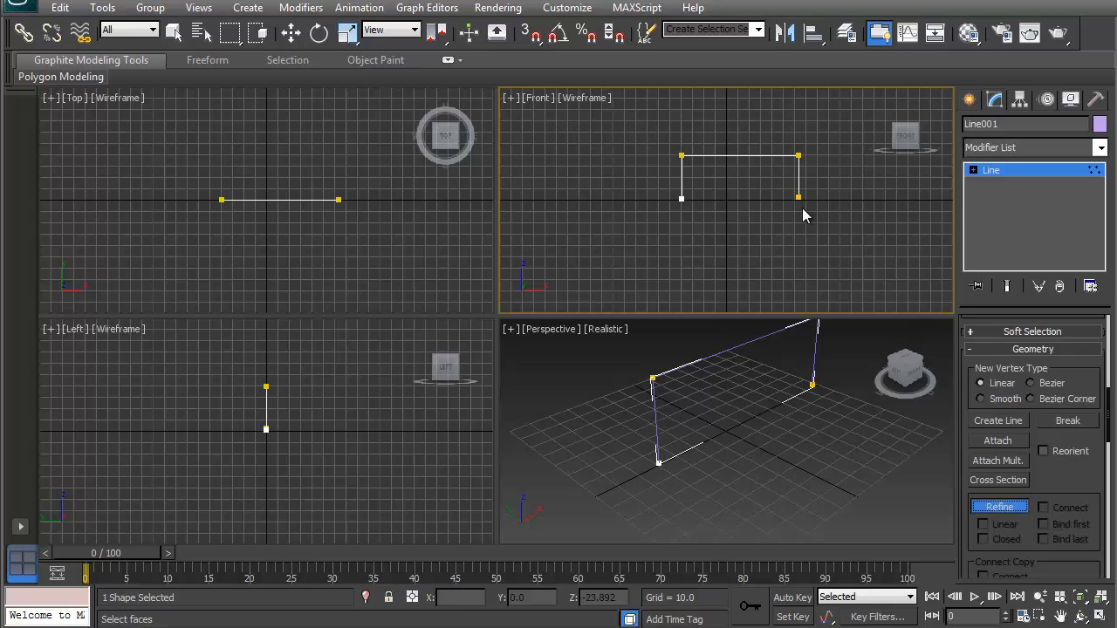
pyautogui.click(799, 157)
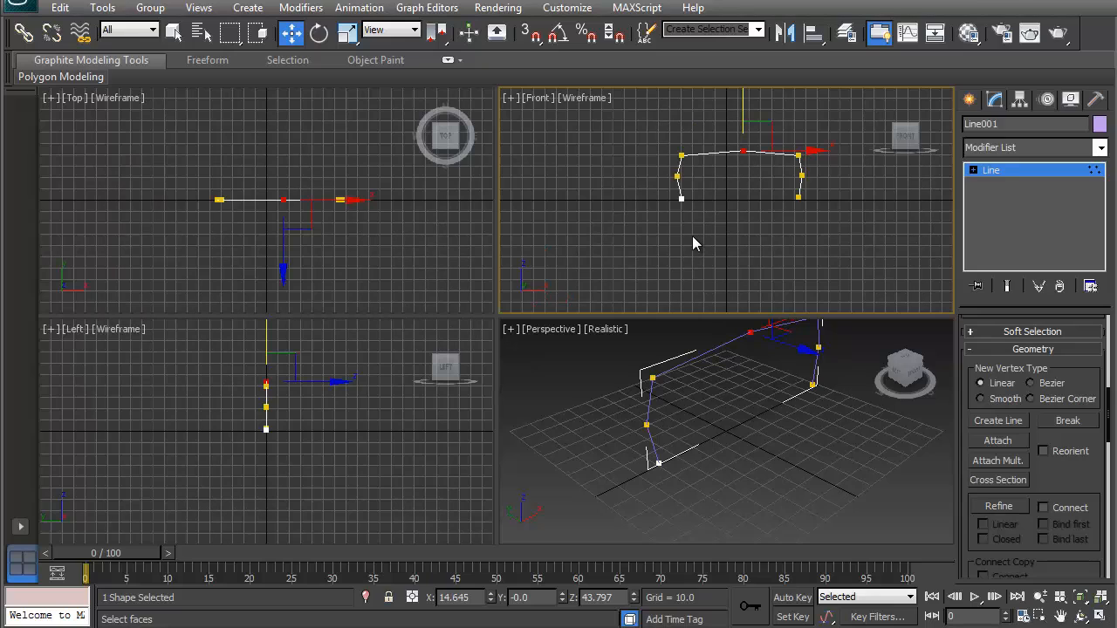
pyautogui.moveTo(990, 175)
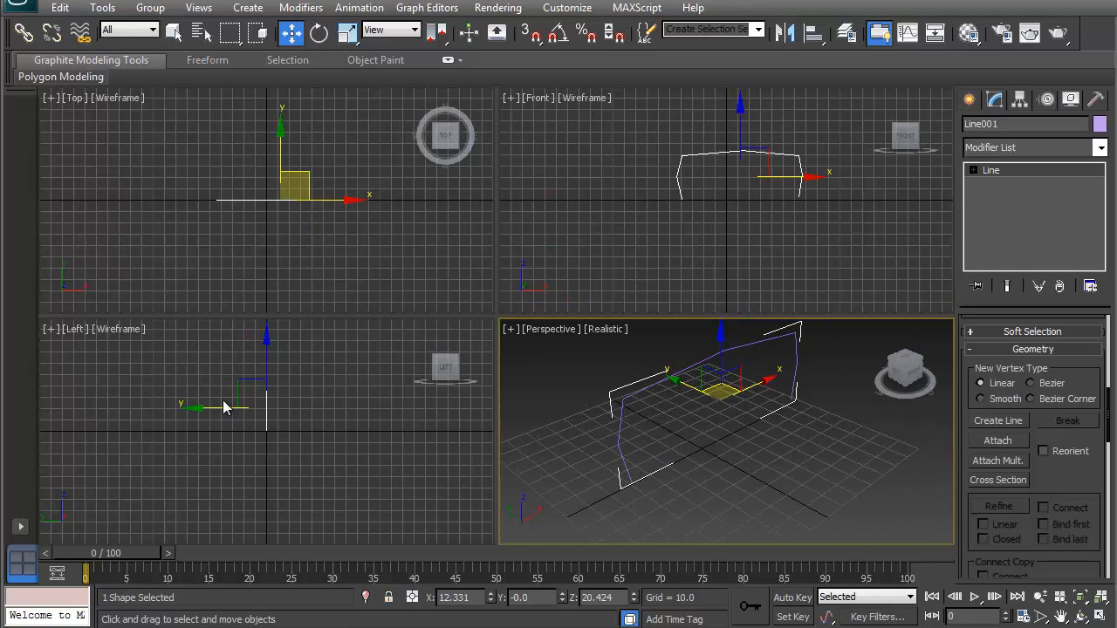
# Clone the profile along the car's length as 10 copies, up to Line011
pyautogui.moveTo(222, 407); pyautogui.dragTo(135, 408)
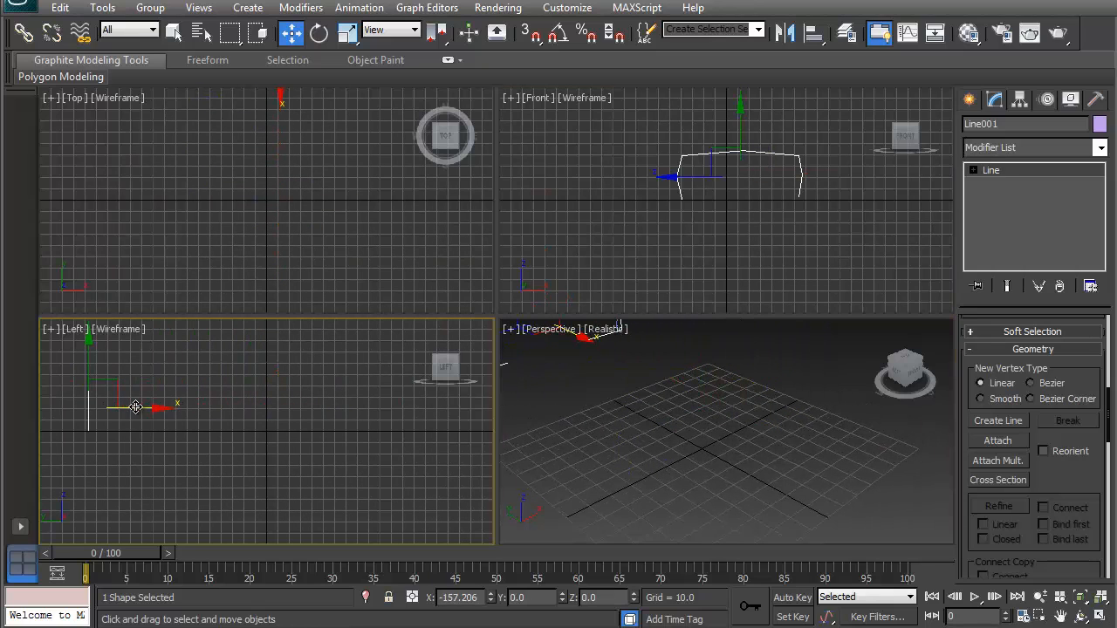
pyautogui.rightClick(135, 406)
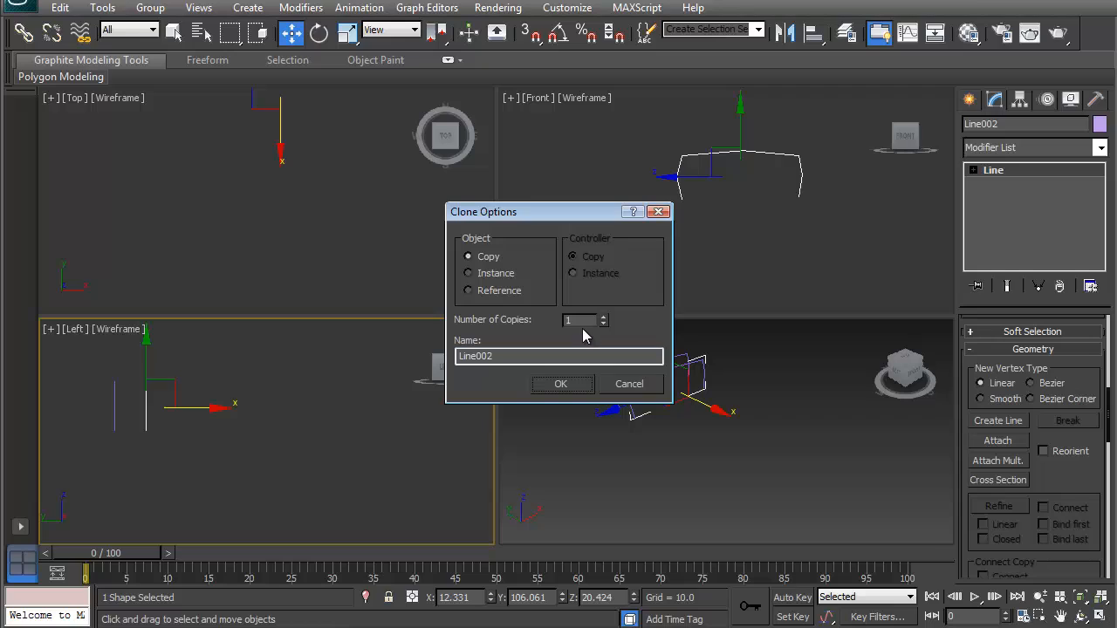
pyautogui.moveTo(608, 325)
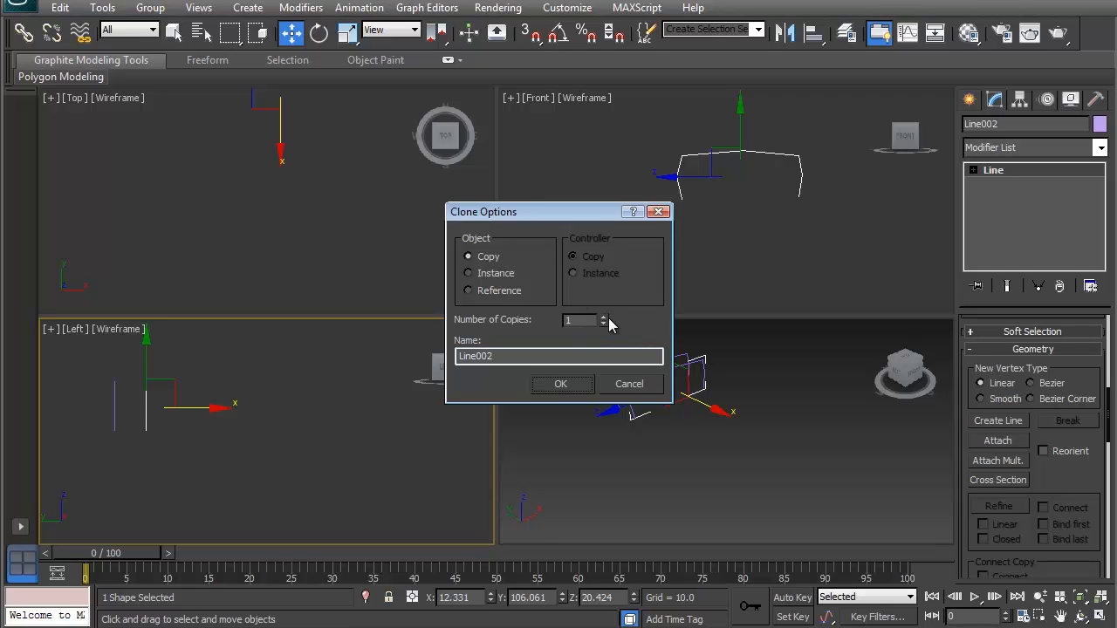
pyautogui.click(604, 316)
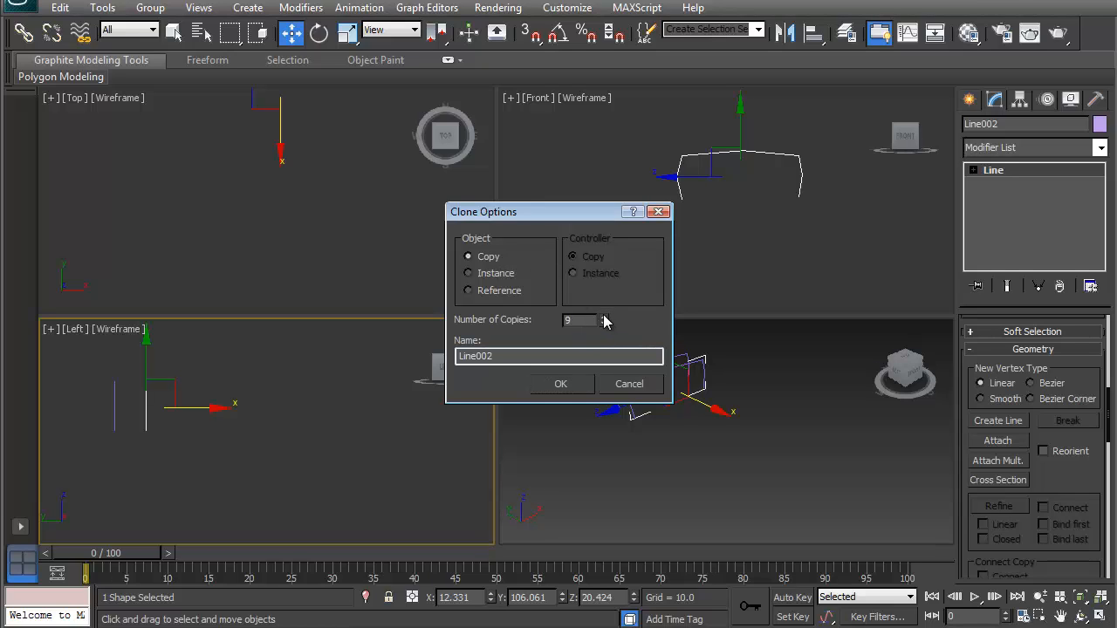
pyautogui.click(607, 317)
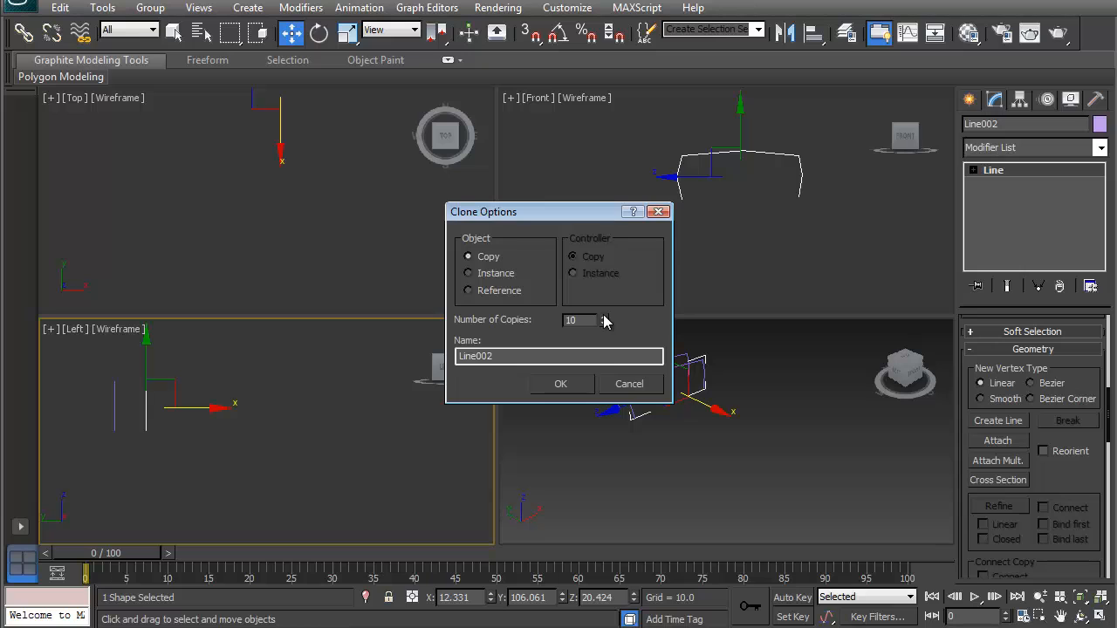
pyautogui.click(561, 384)
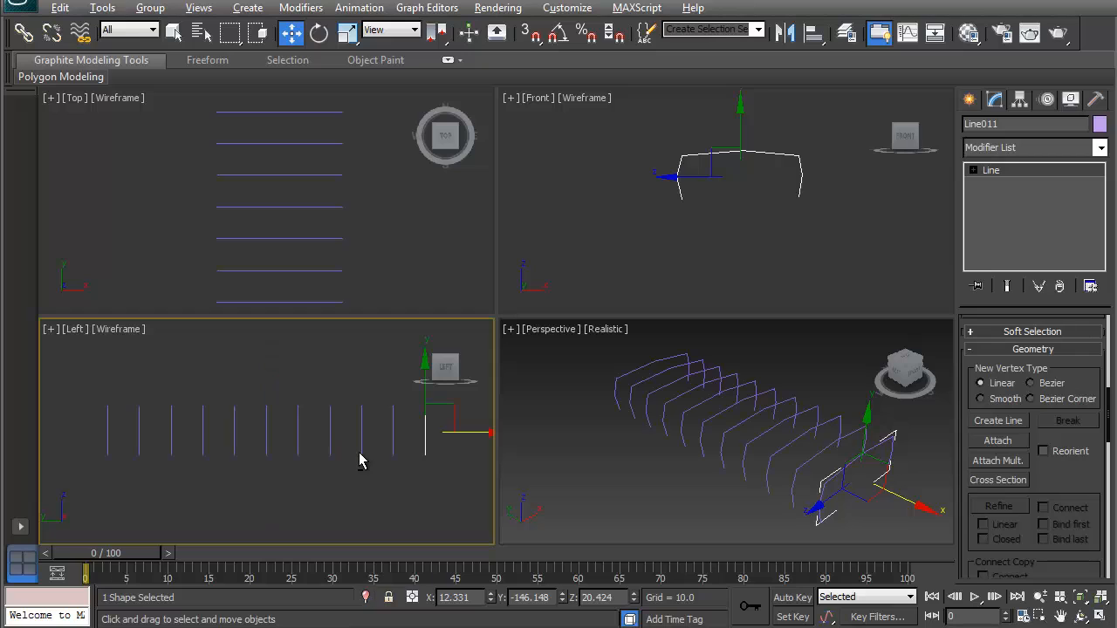
# Maximize the side view and lower the first profile slightly
pyautogui.press('Alt+W')
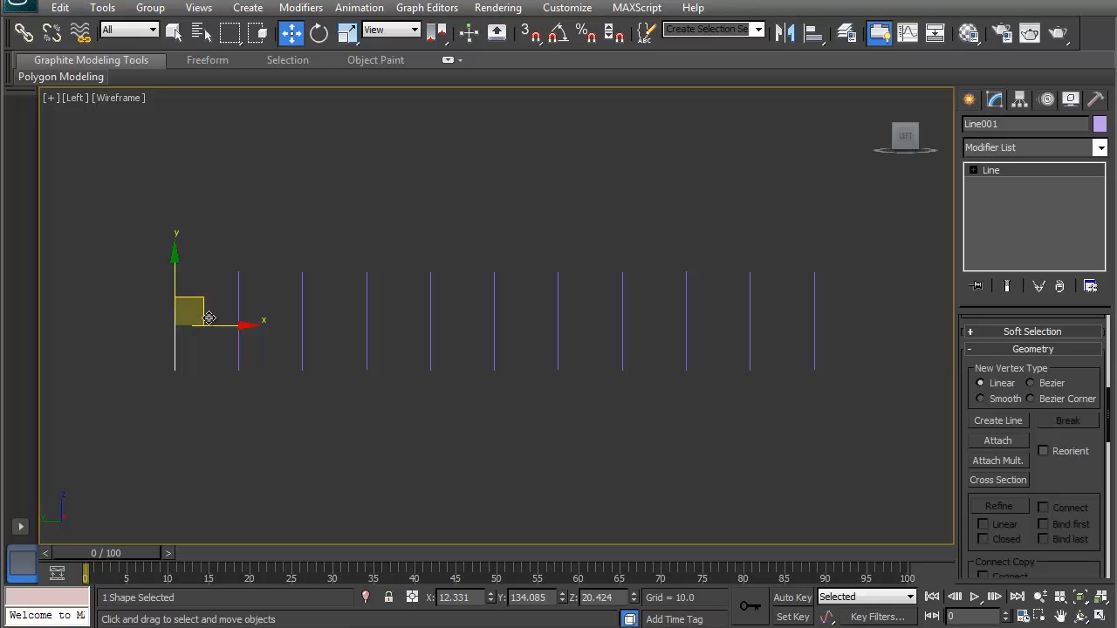
pyautogui.click(319, 32)
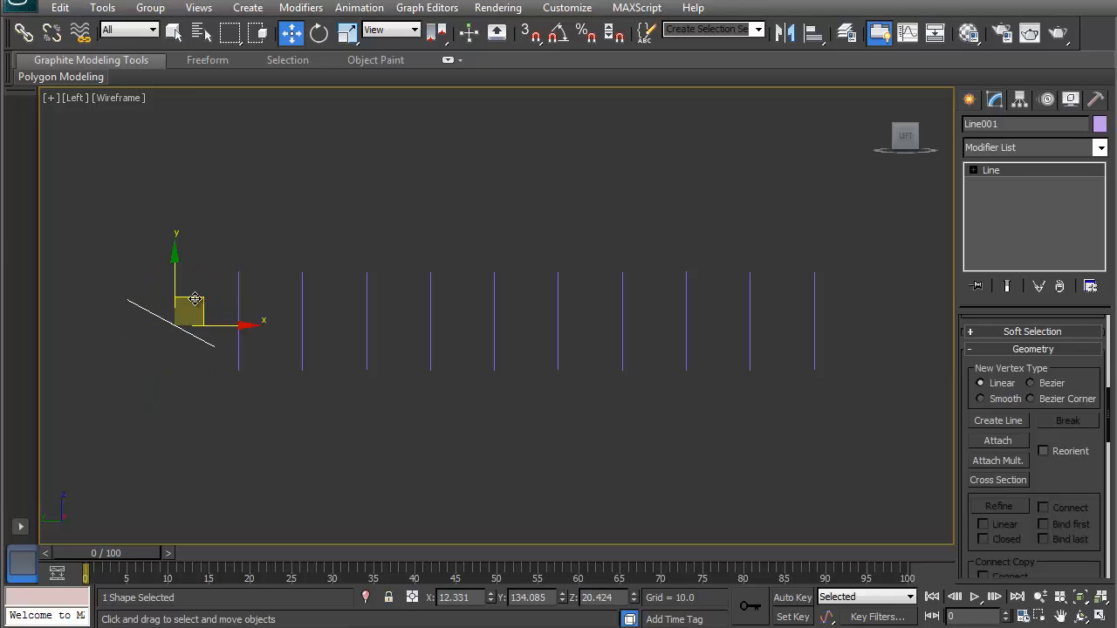
pyautogui.moveTo(194, 298); pyautogui.dragTo(188, 325)
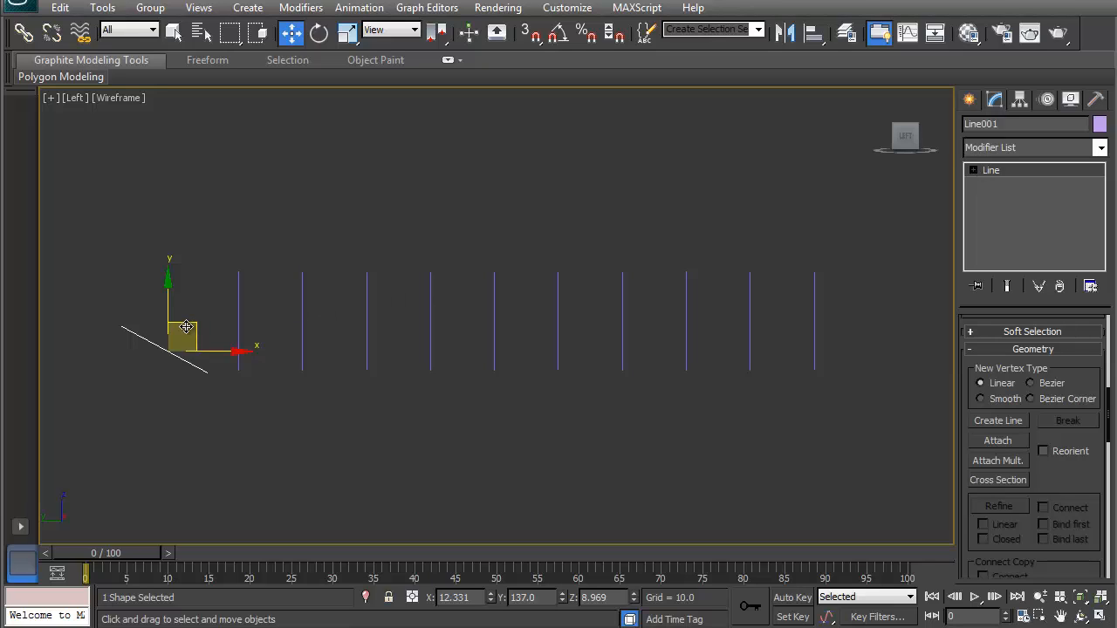
# In Vertex mode, move the cross-section line's points into place near the front
pyautogui.click(974, 170)
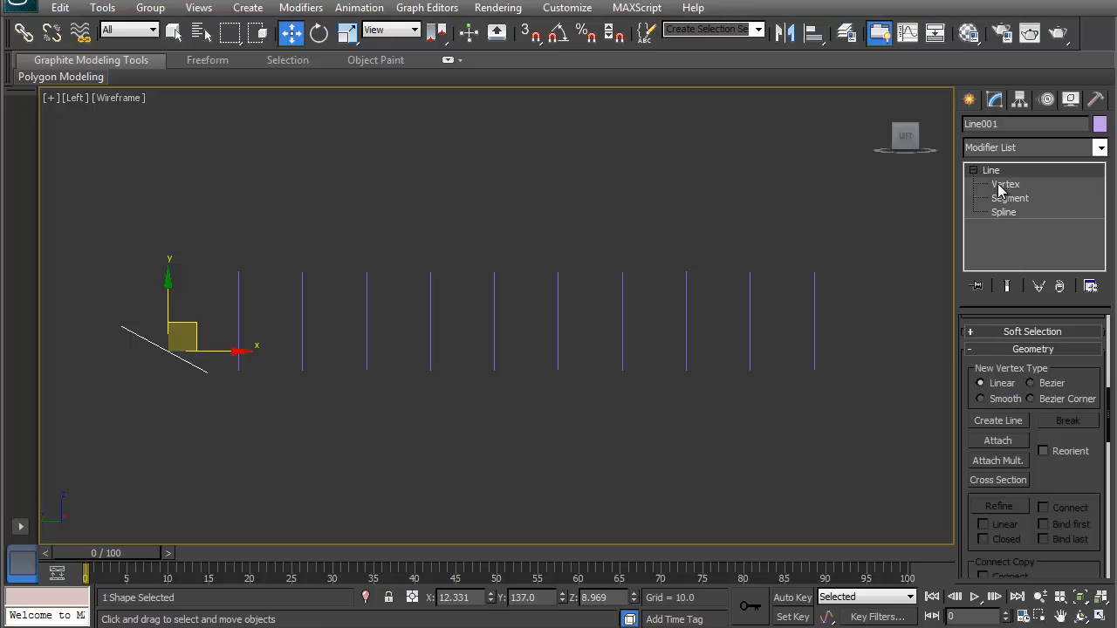
pyautogui.click(1005, 184)
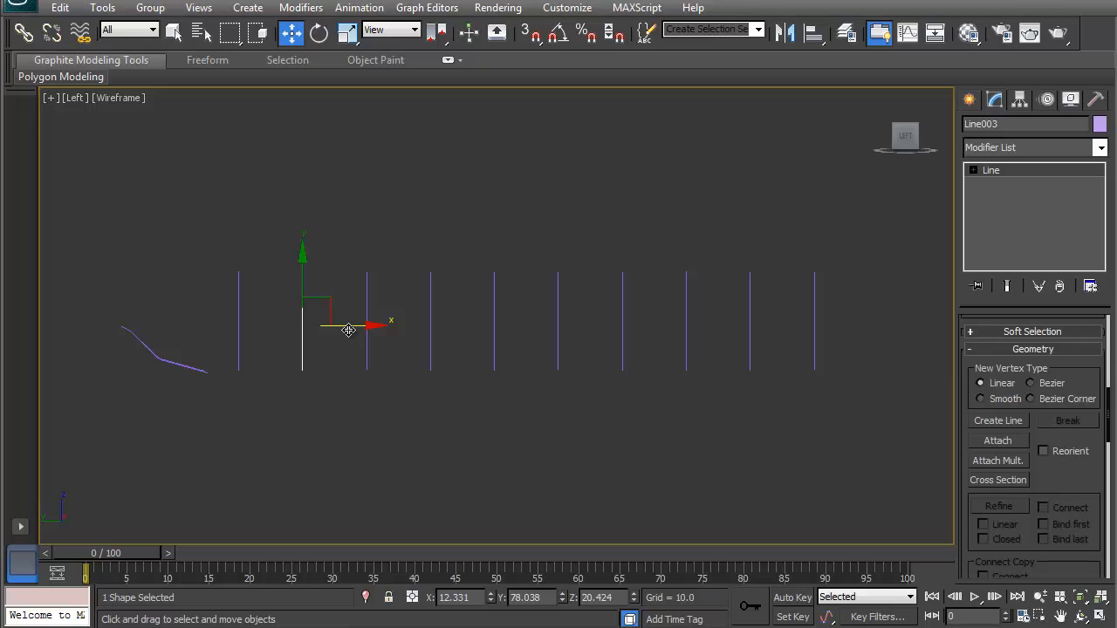
pyautogui.moveTo(347, 329); pyautogui.dragTo(306, 330)
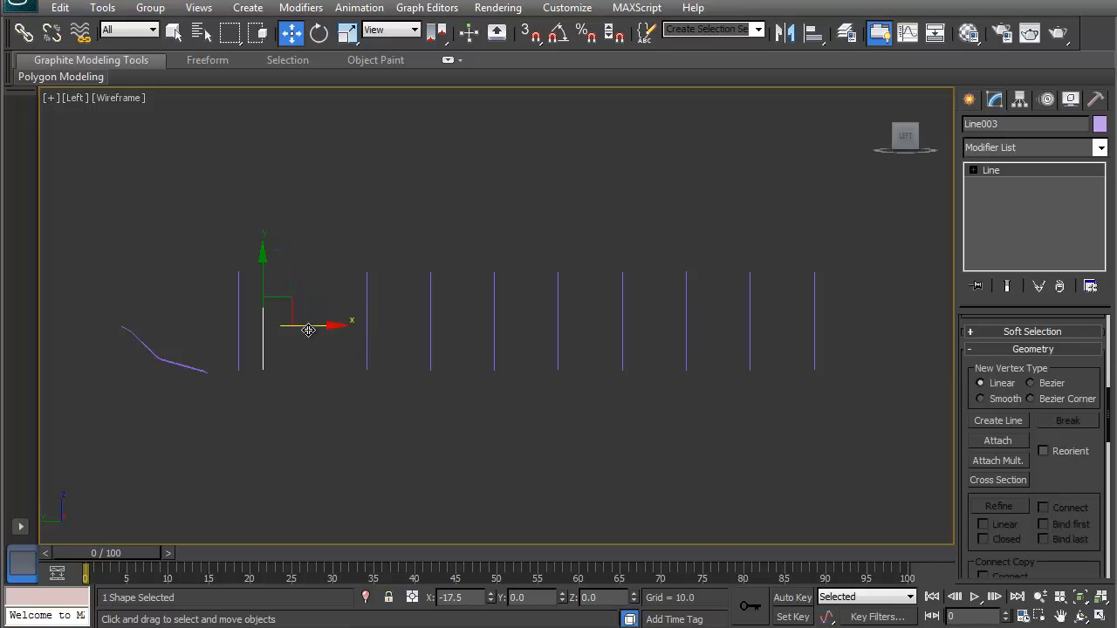
pyautogui.moveTo(307, 330); pyautogui.dragTo(312, 328)
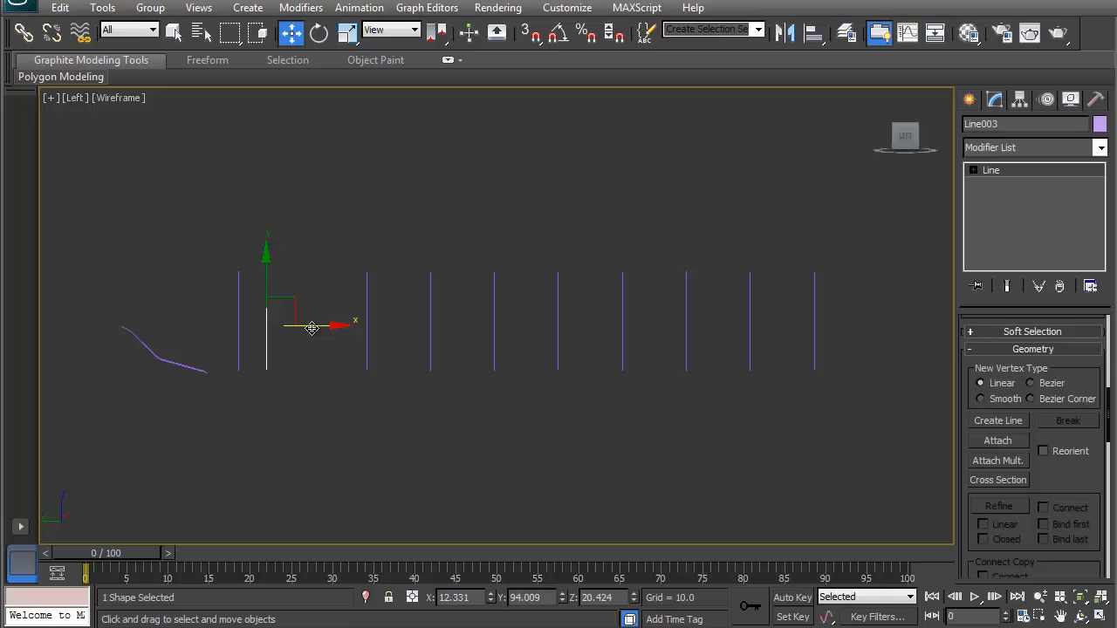
pyautogui.moveTo(987, 175)
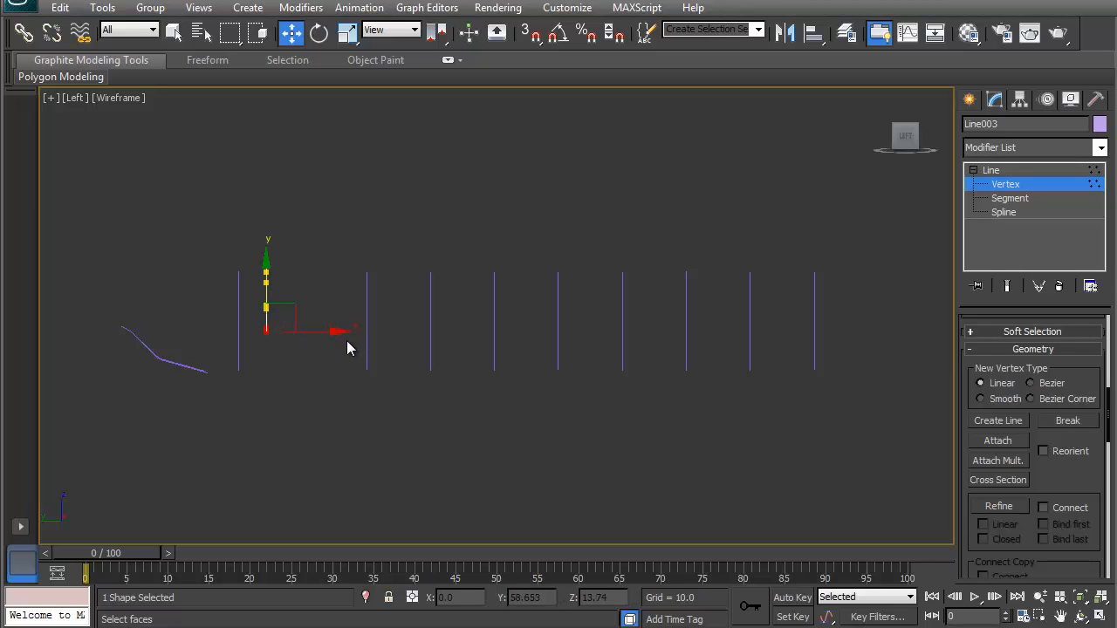
# Clone the shortened front section as 2 copies
pyautogui.click(1005, 184)
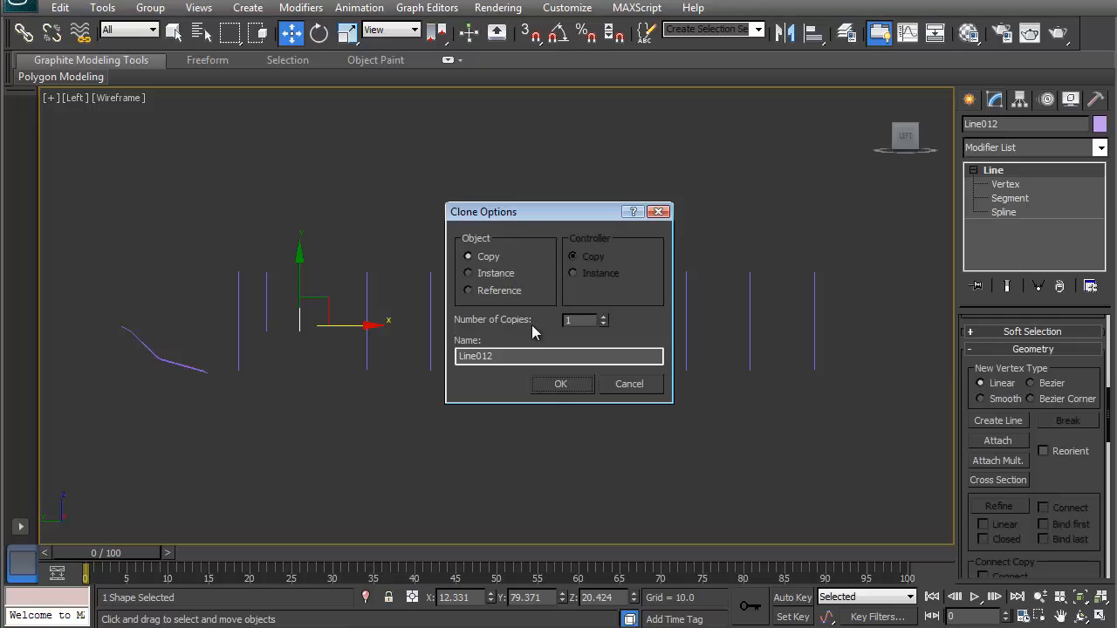
pyautogui.click(601, 316)
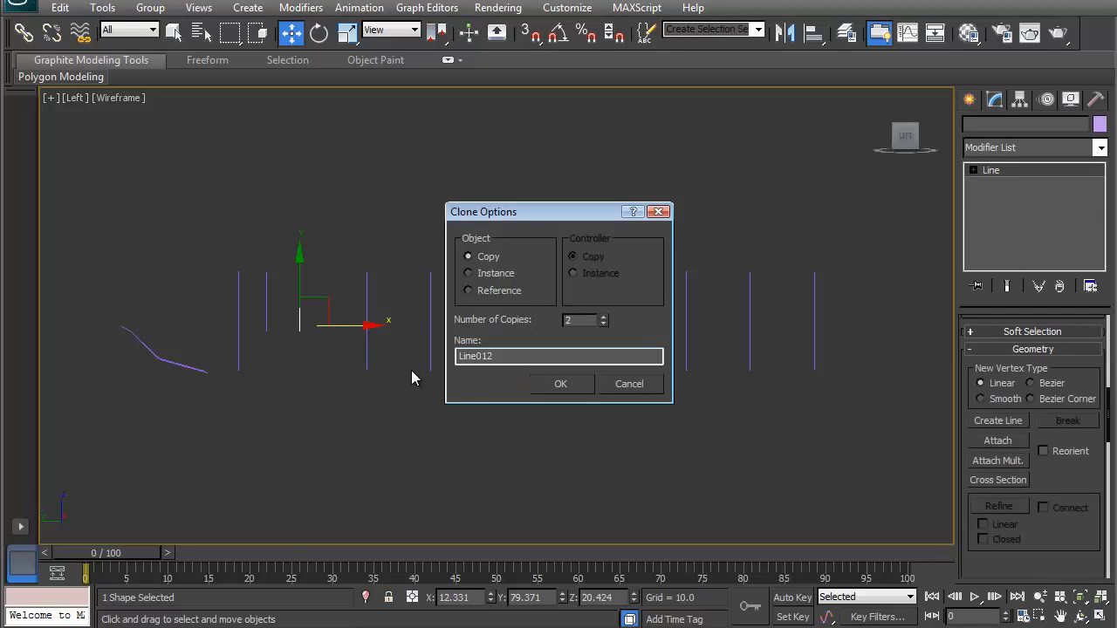
pyautogui.click(560, 384)
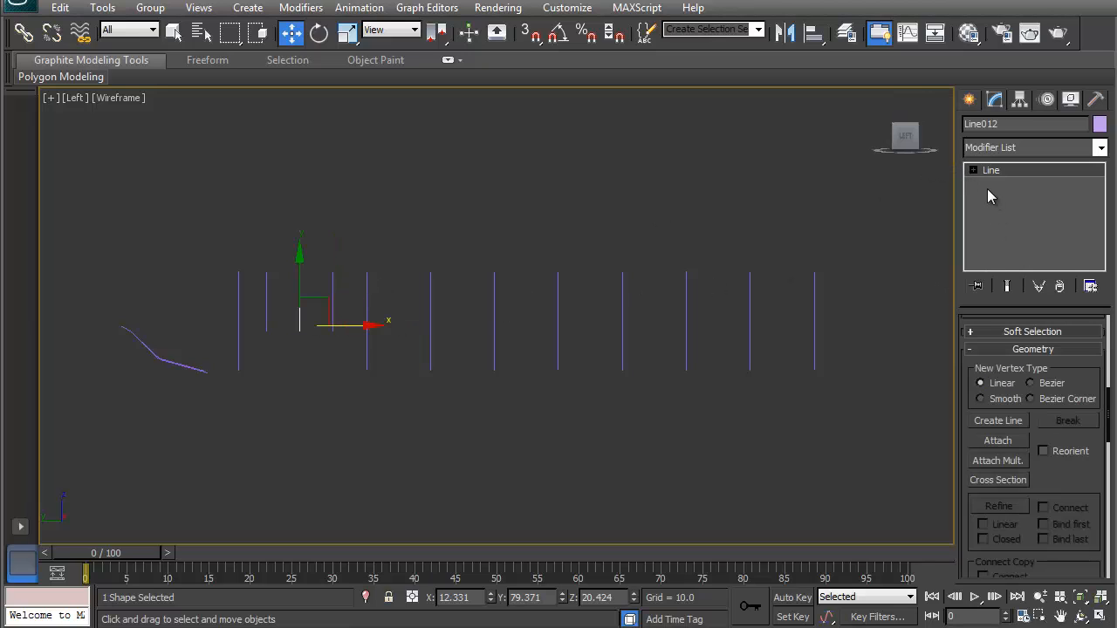
# Select the copied line's top vertex and move it to set its height
pyautogui.click(1005, 184)
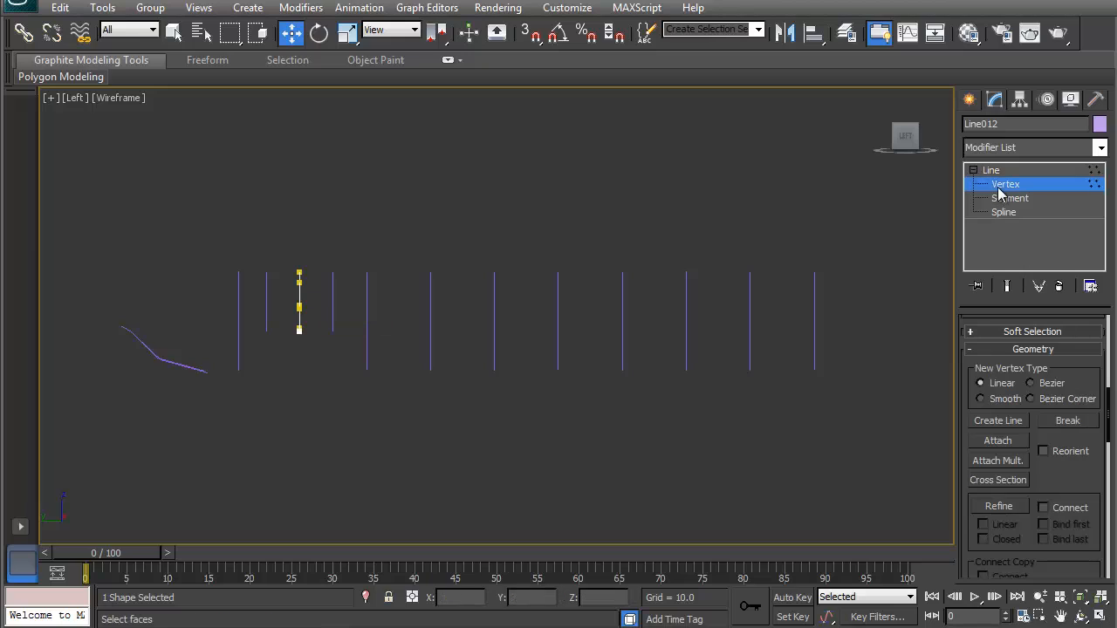
pyautogui.moveTo(288, 280); pyautogui.dragTo(323, 341)
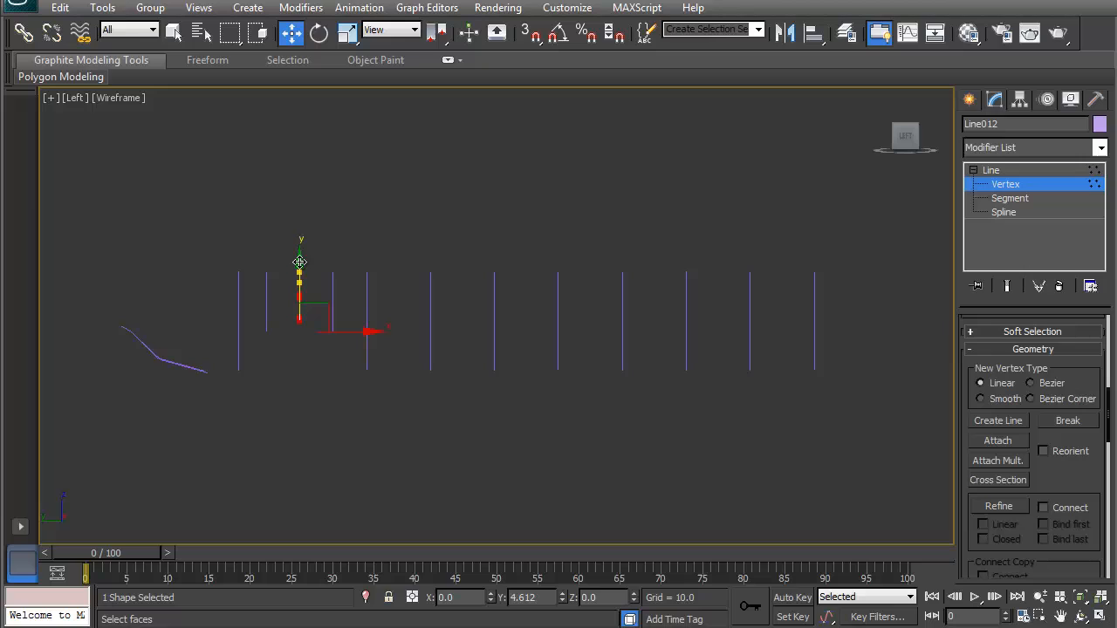
pyautogui.moveTo(300, 262); pyautogui.dragTo(299, 318)
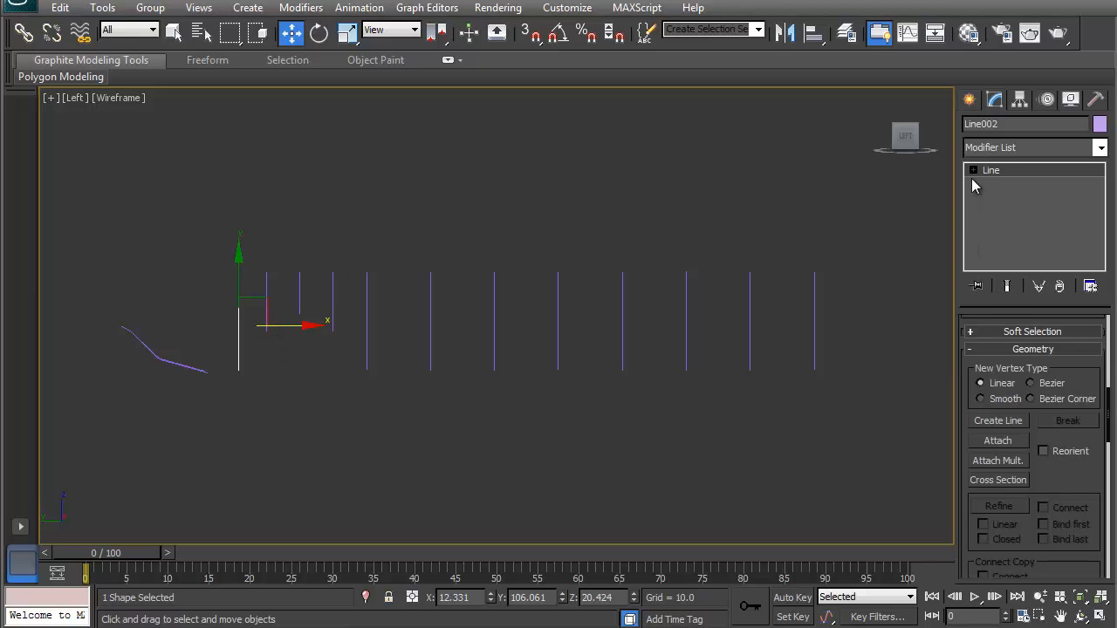
# Tilt the front line's top backwards into a sloping windshield
pyautogui.click(975, 170)
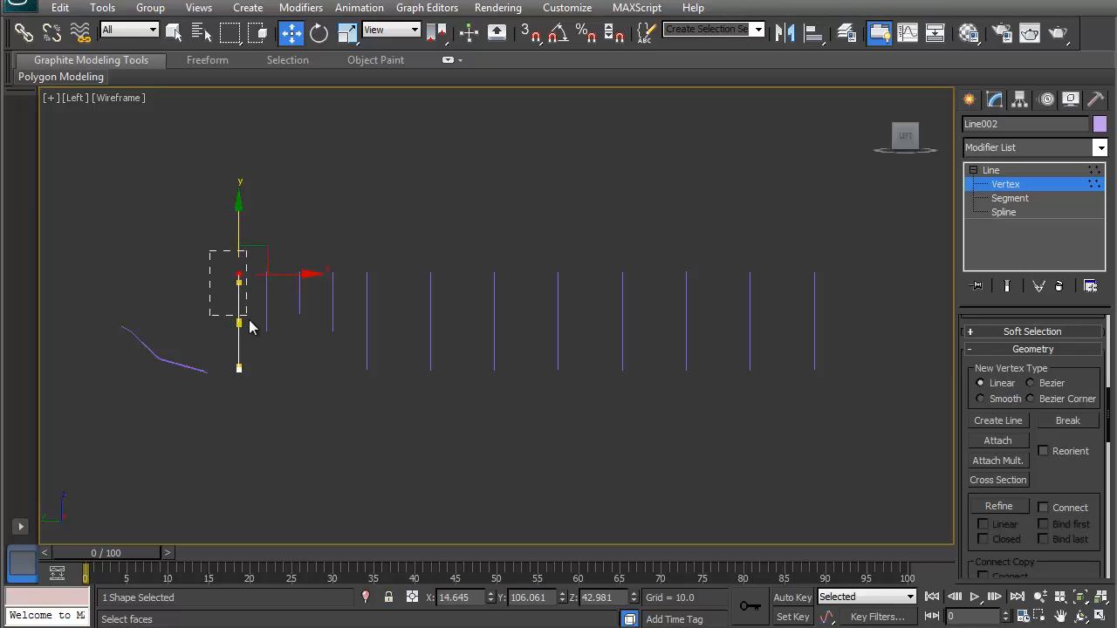
pyautogui.moveTo(240, 301); pyautogui.dragTo(248, 299)
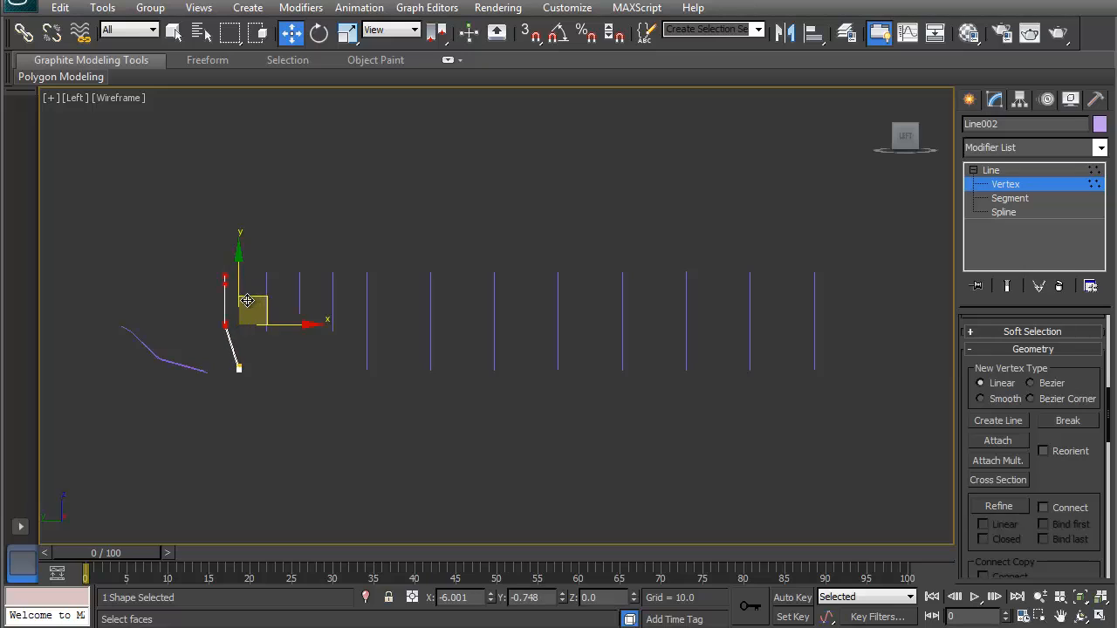
pyautogui.moveTo(249, 301); pyautogui.dragTo(233, 268)
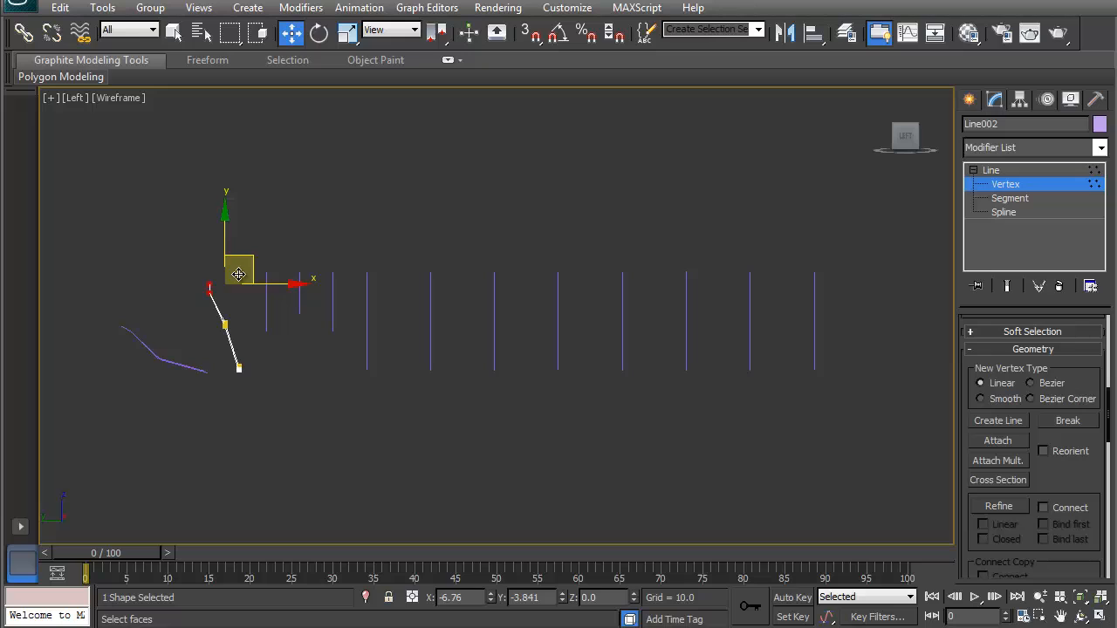
pyautogui.moveTo(238, 273); pyautogui.dragTo(225, 280)
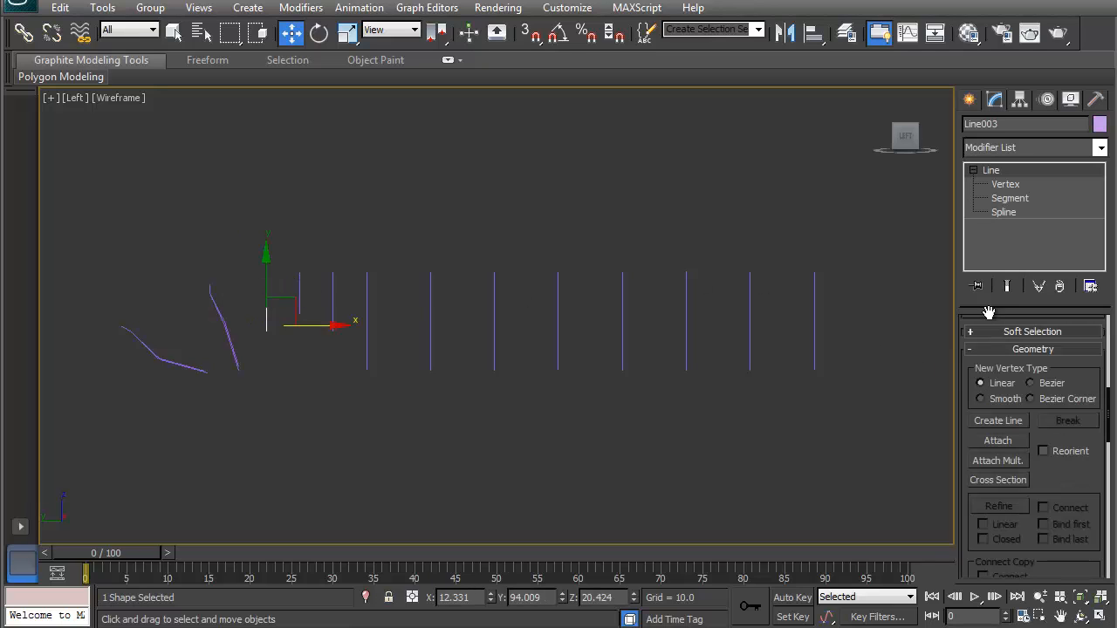
# Raise the middle line's top point higher to form the roof
pyautogui.click(1005, 184)
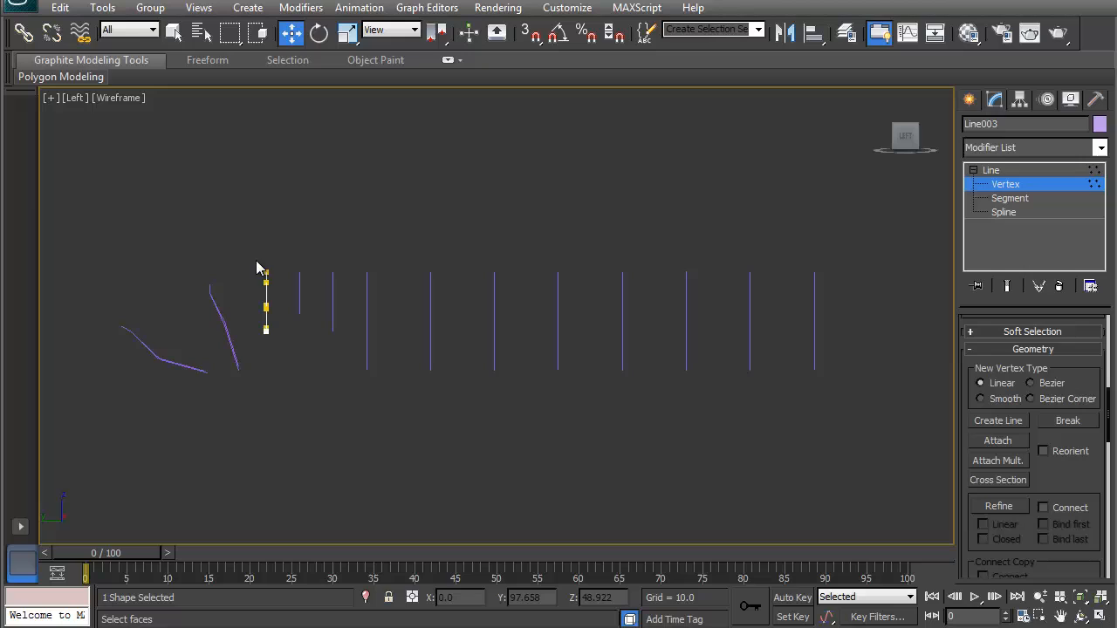
pyautogui.click(266, 278)
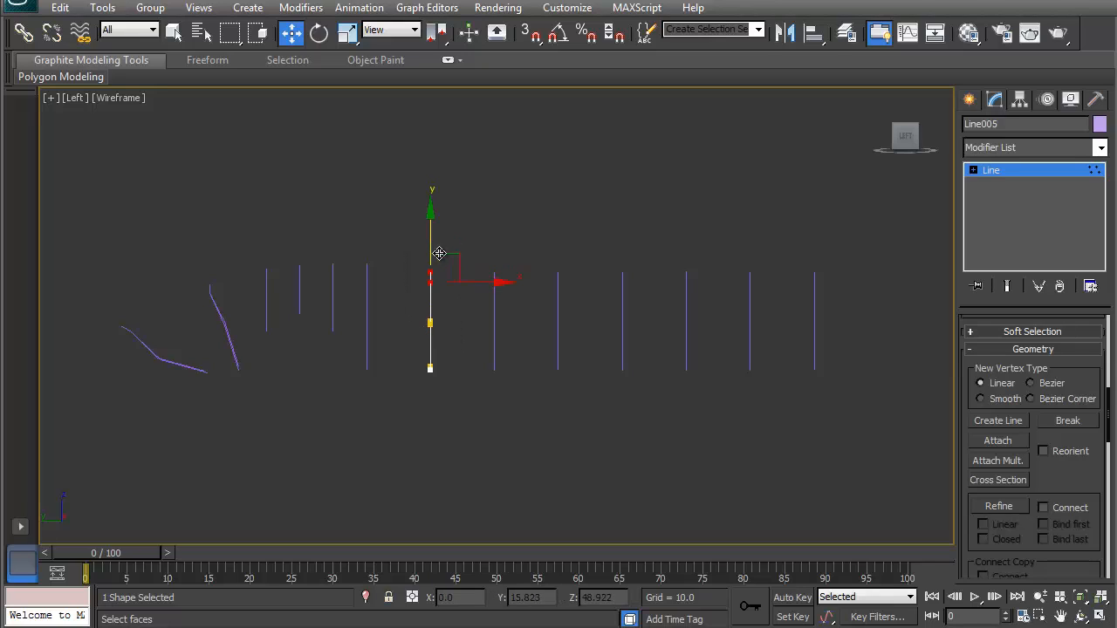
pyautogui.moveTo(431, 253); pyautogui.dragTo(430, 203)
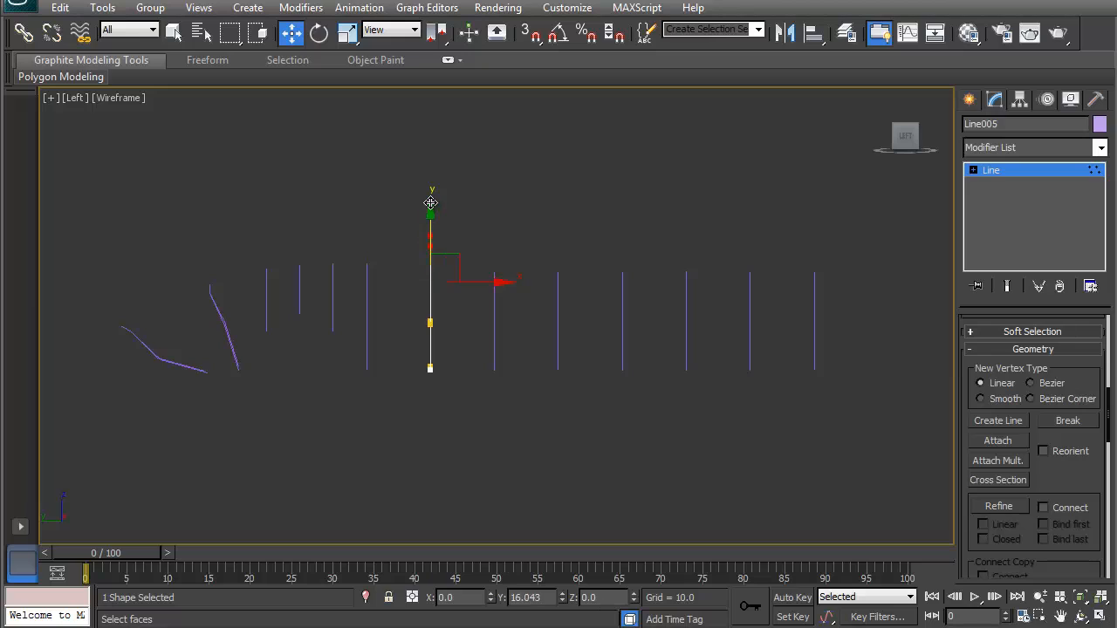
pyautogui.moveTo(430, 202); pyautogui.dragTo(435, 172)
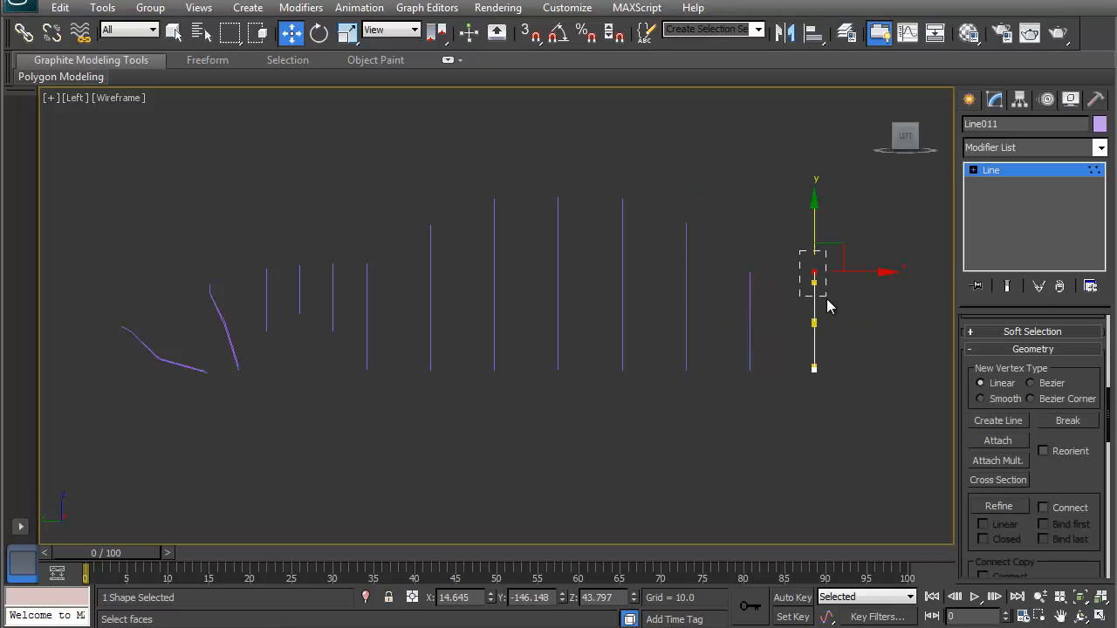
# Select the rear line's top point and tilt it toward the back
pyautogui.moveTo(814, 282); pyautogui.dragTo(815, 242)
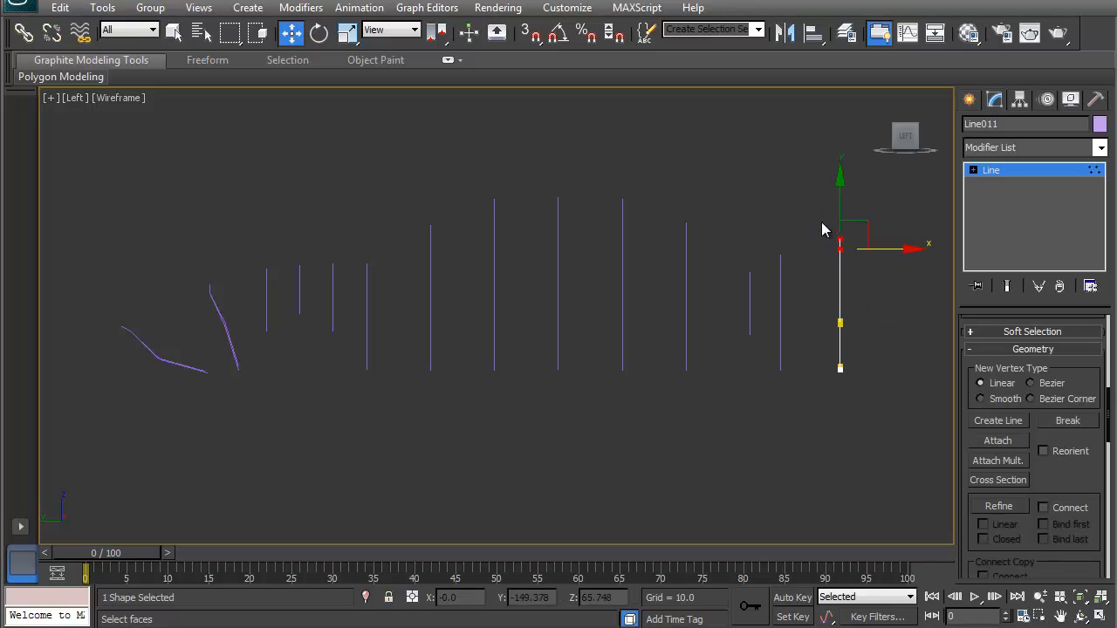
pyautogui.moveTo(840, 247); pyautogui.dragTo(858, 236)
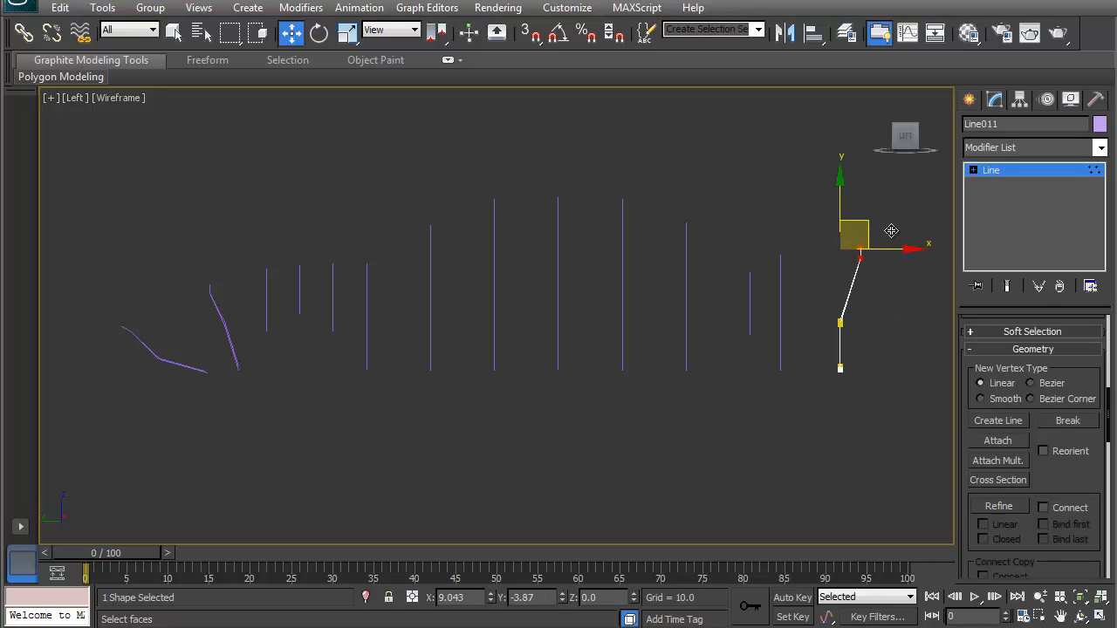
pyautogui.moveTo(854, 234); pyautogui.dragTo(853, 312)
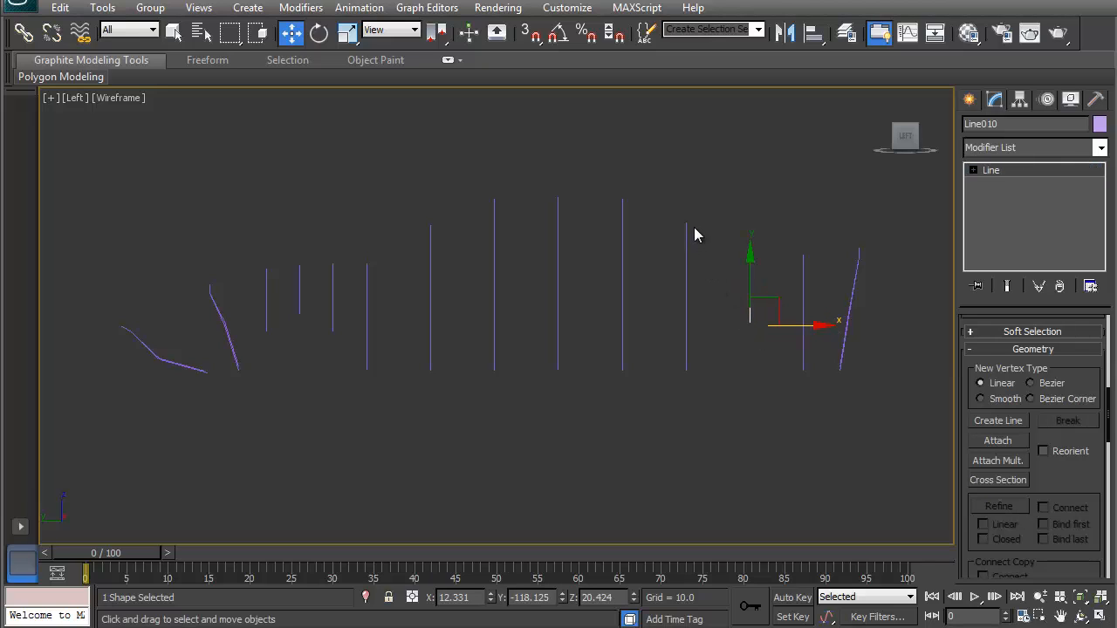
pyautogui.moveTo(742, 314)
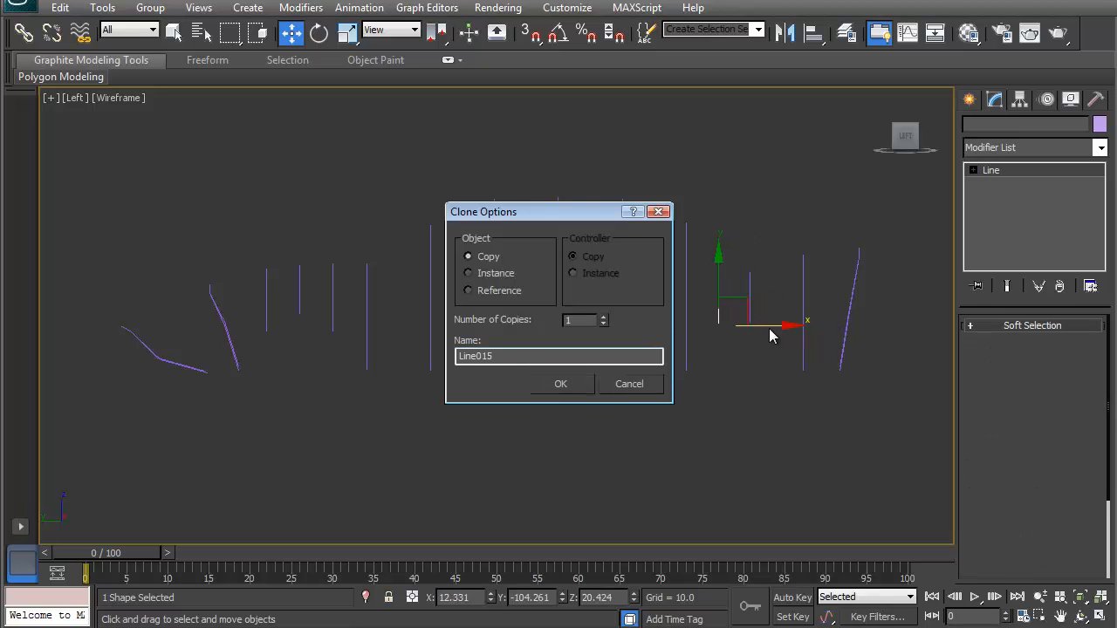
# Create rear copies Line015 and Line016 and raise the new line's height
pyautogui.click(560, 384)
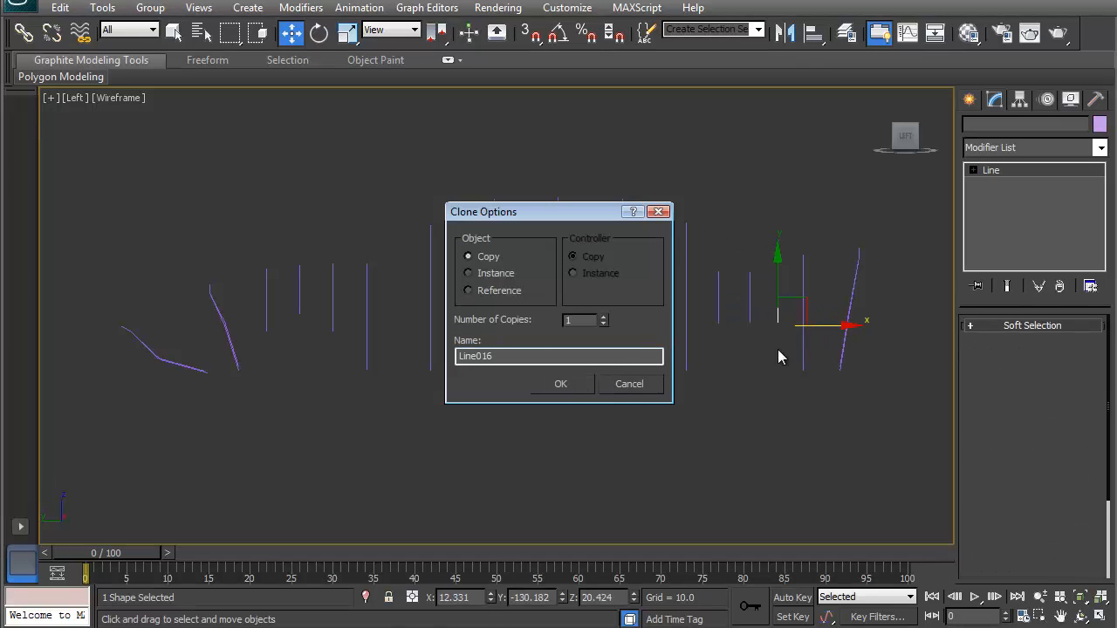
pyautogui.click(561, 384)
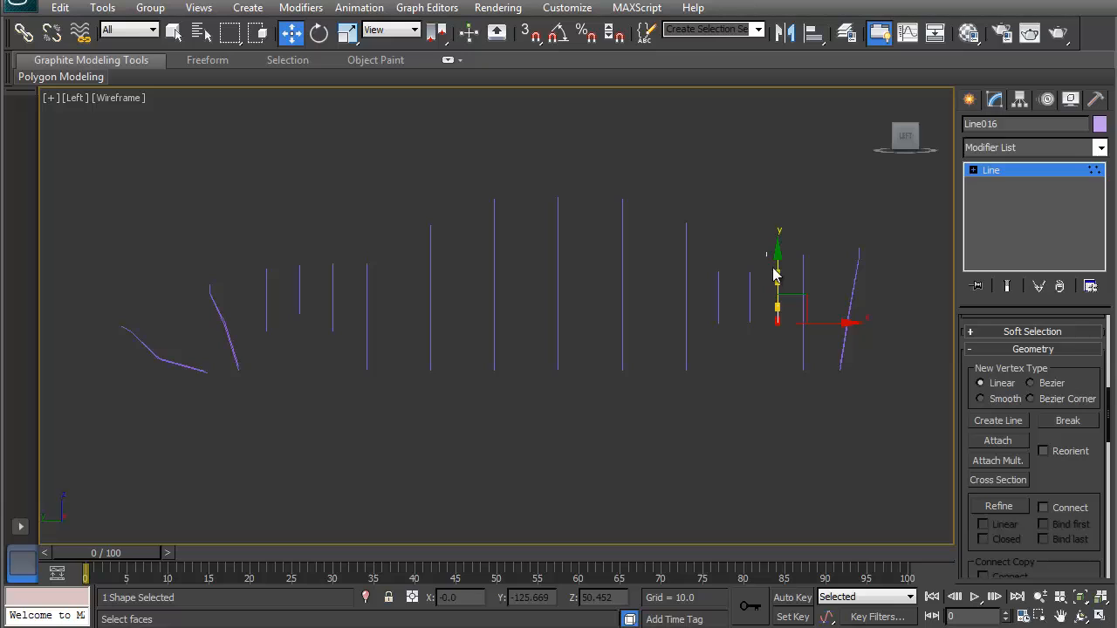
pyautogui.moveTo(778, 279); pyautogui.dragTo(778, 253)
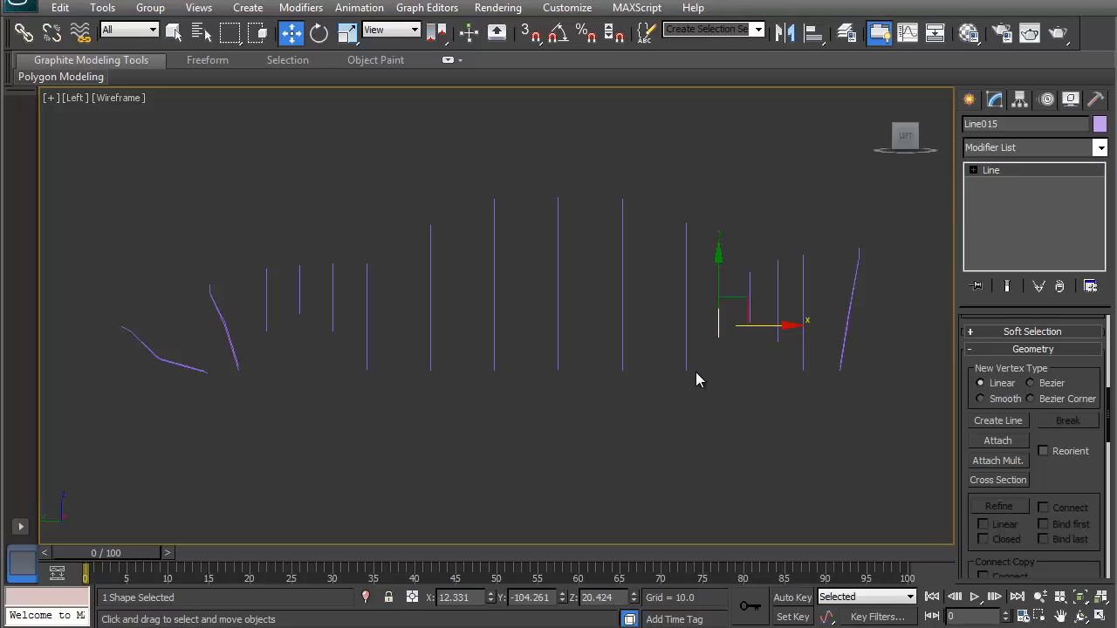
pyautogui.moveTo(589, 334)
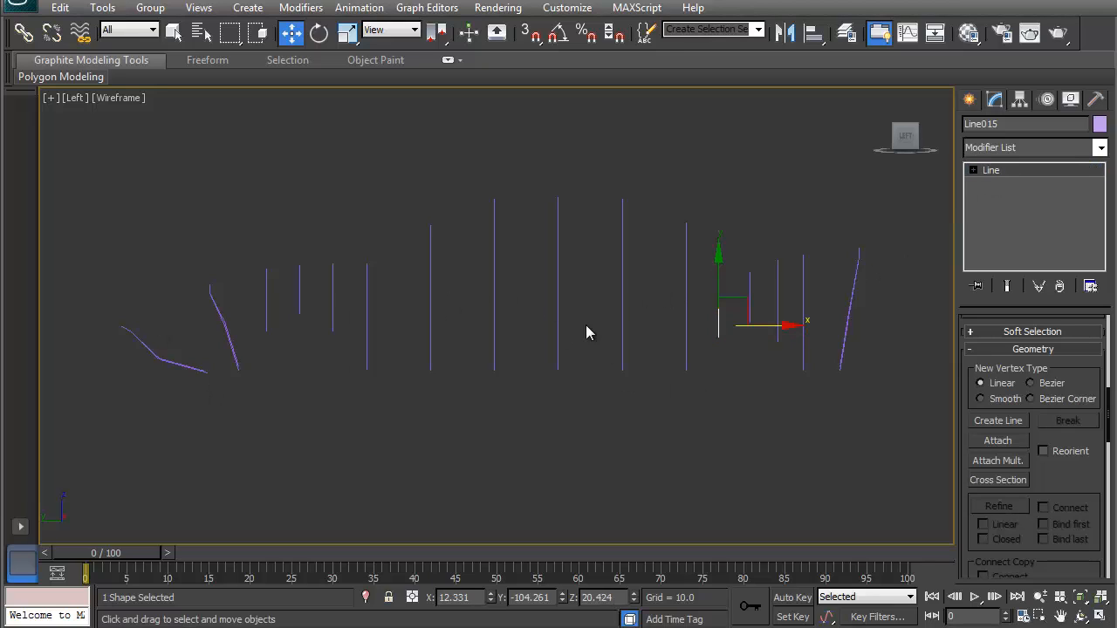
pyautogui.moveTo(987, 445)
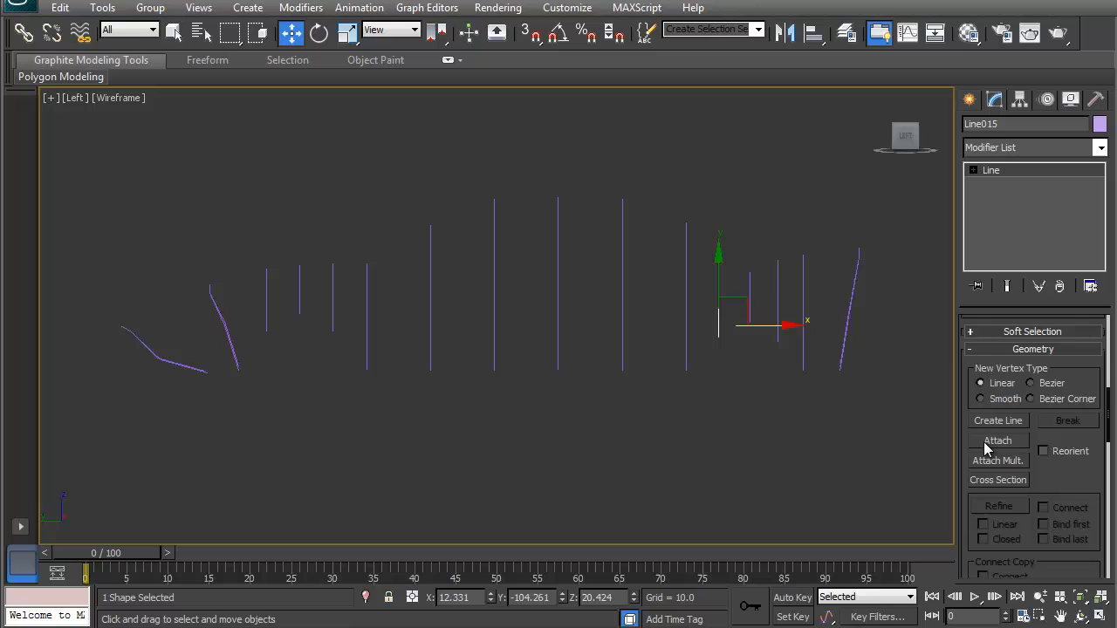
# Select Line001 and start Attach to join the other lines into it
pyautogui.click(998, 440)
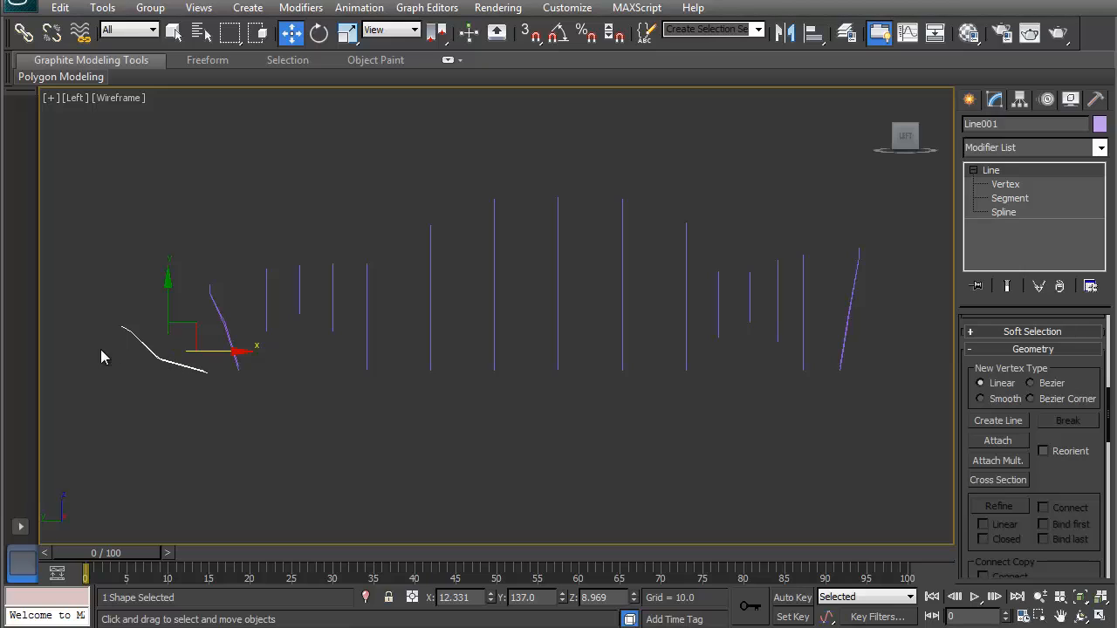
pyautogui.moveTo(998, 444)
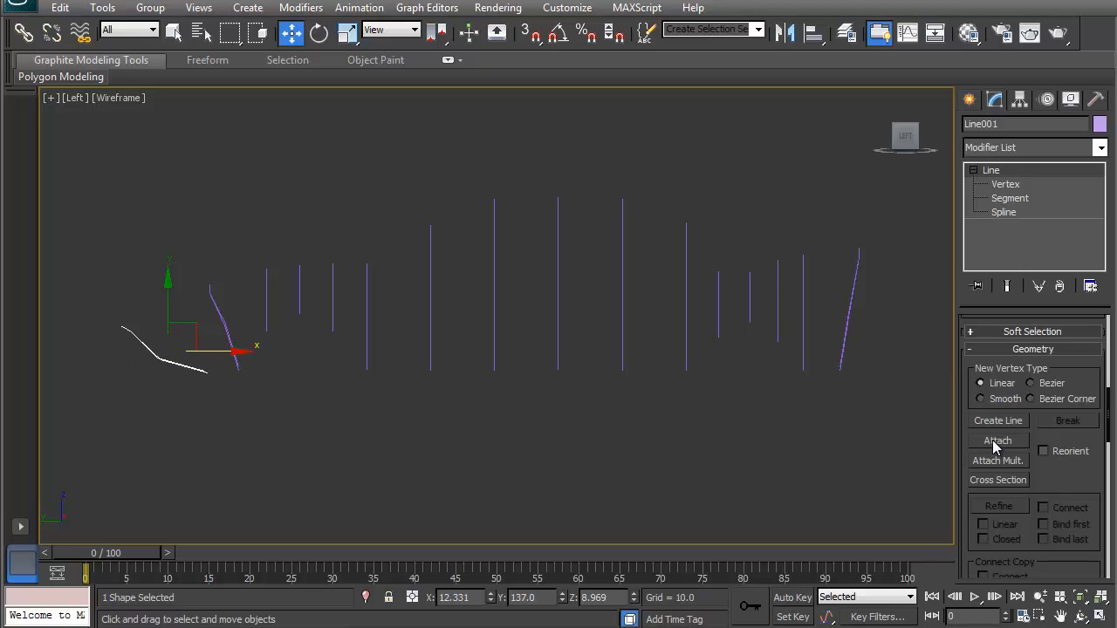
pyautogui.click(998, 441)
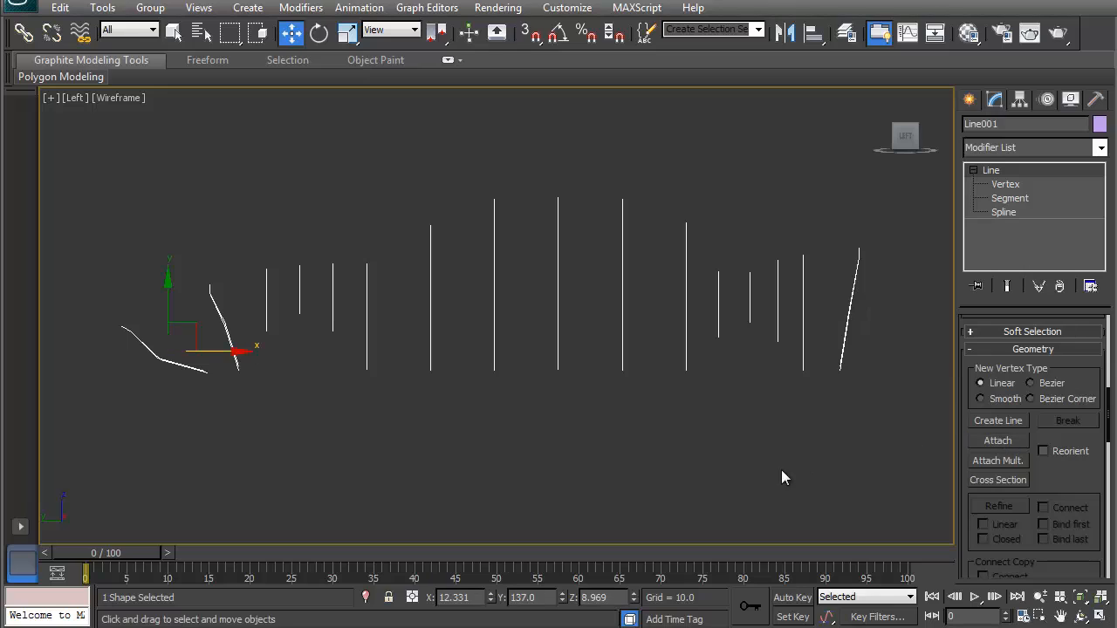
pyautogui.moveTo(1111, 157)
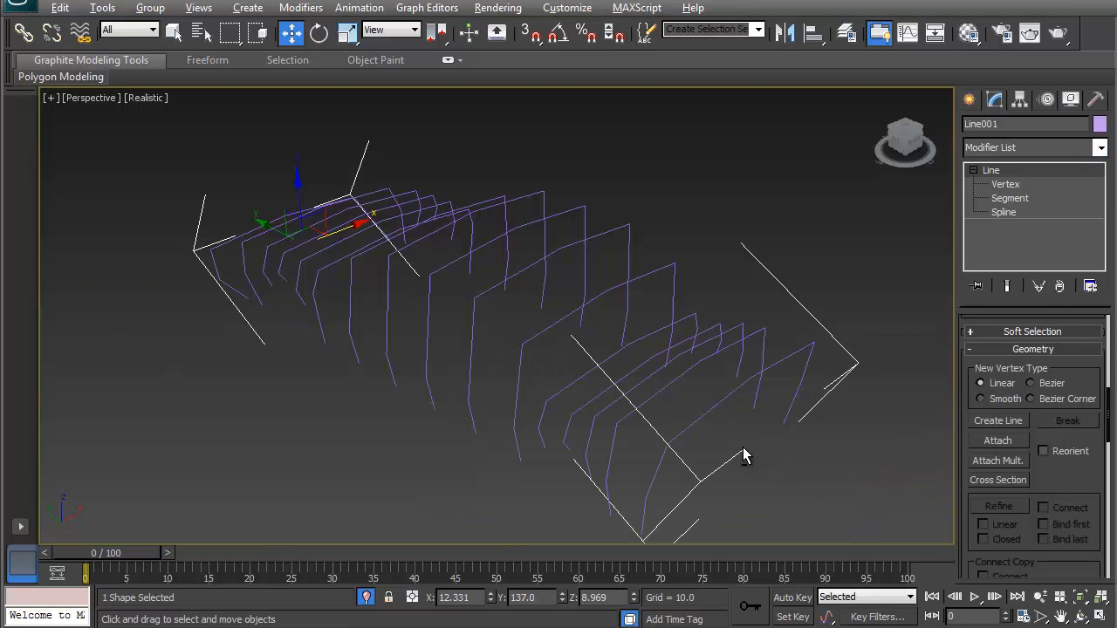
pyautogui.moveTo(746, 454); pyautogui.dragTo(668, 432)
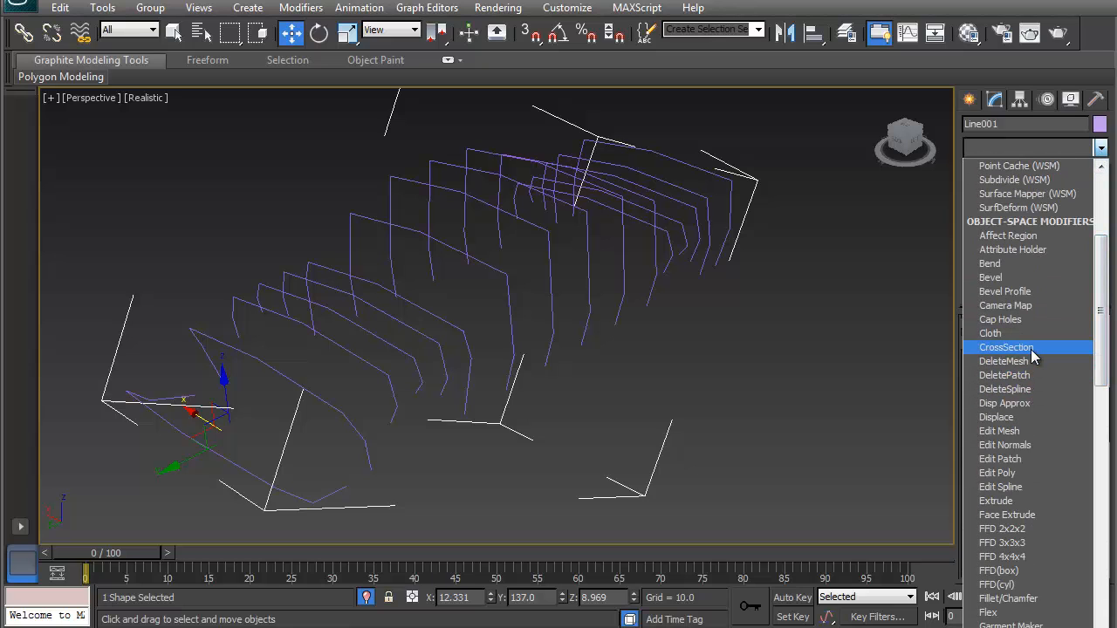
pyautogui.click(1006, 347)
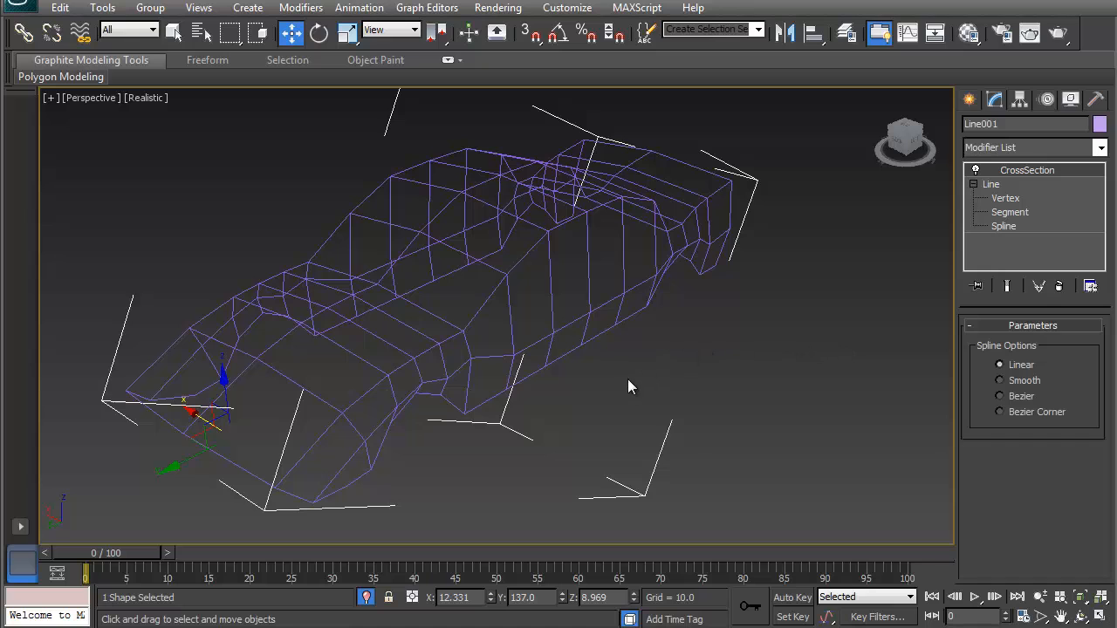
pyautogui.moveTo(423, 484)
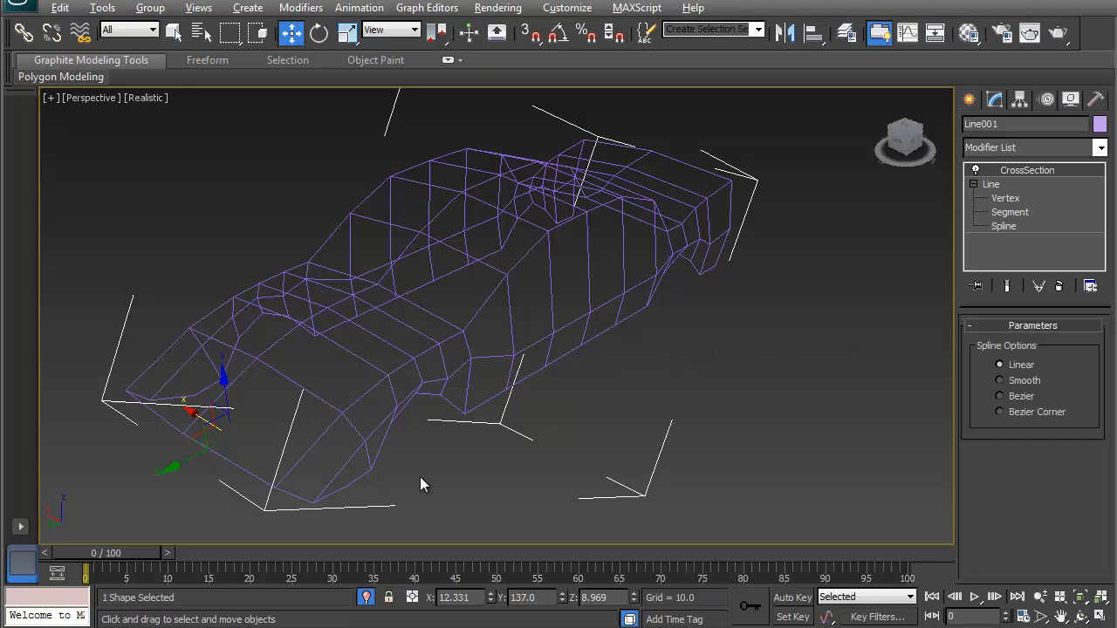
pyautogui.moveTo(423, 484); pyautogui.dragTo(681, 434)
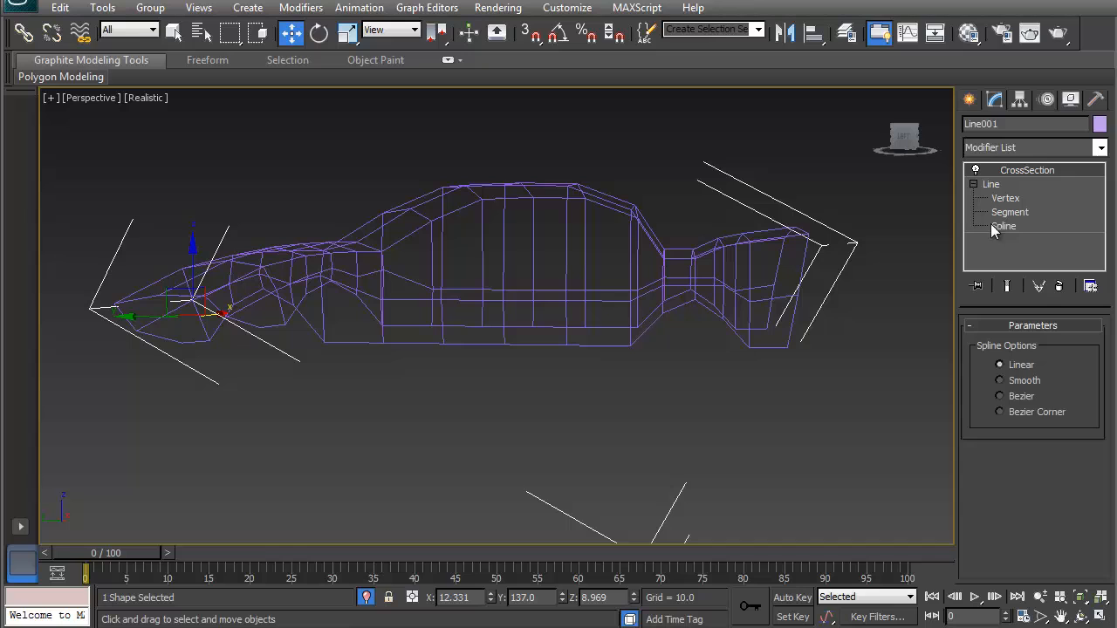
pyautogui.click(1005, 197)
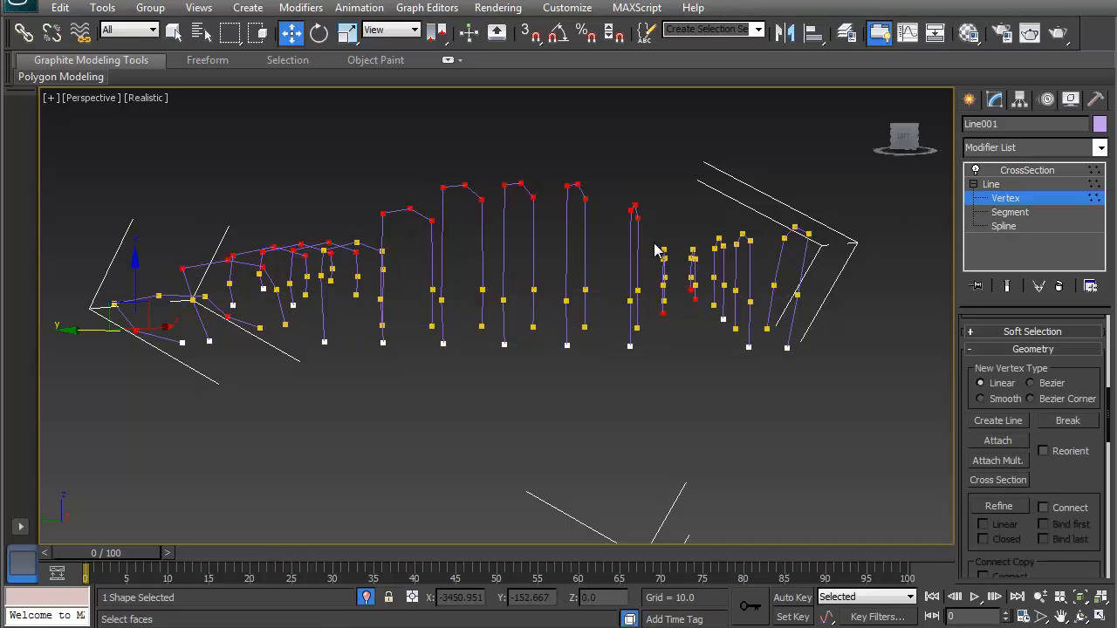
pyautogui.click(664, 253)
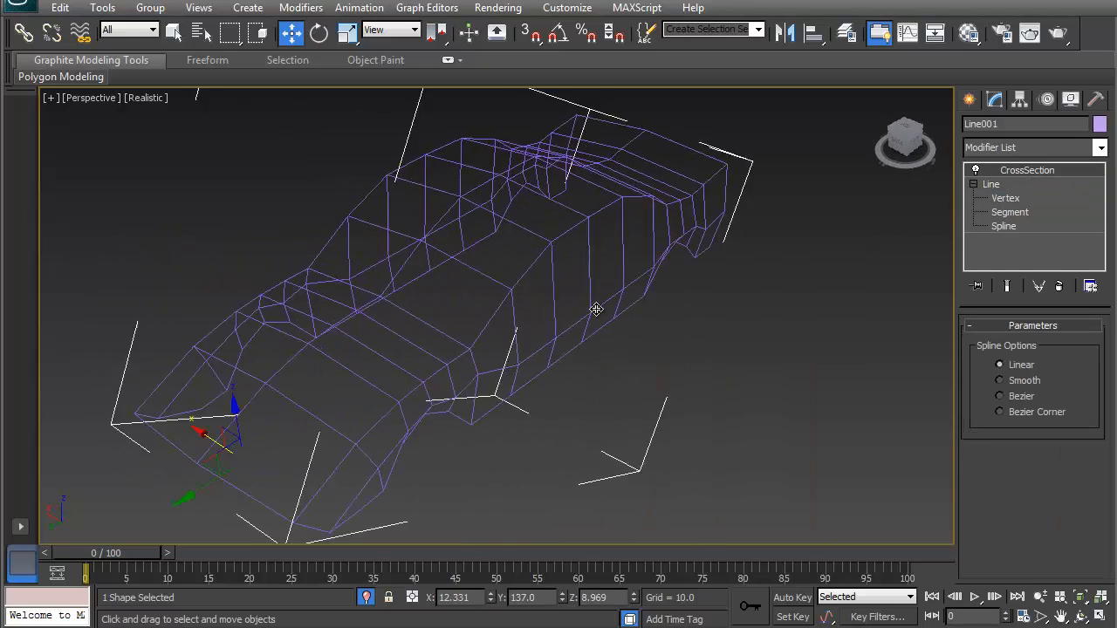
pyautogui.moveTo(596, 309); pyautogui.dragTo(514, 283)
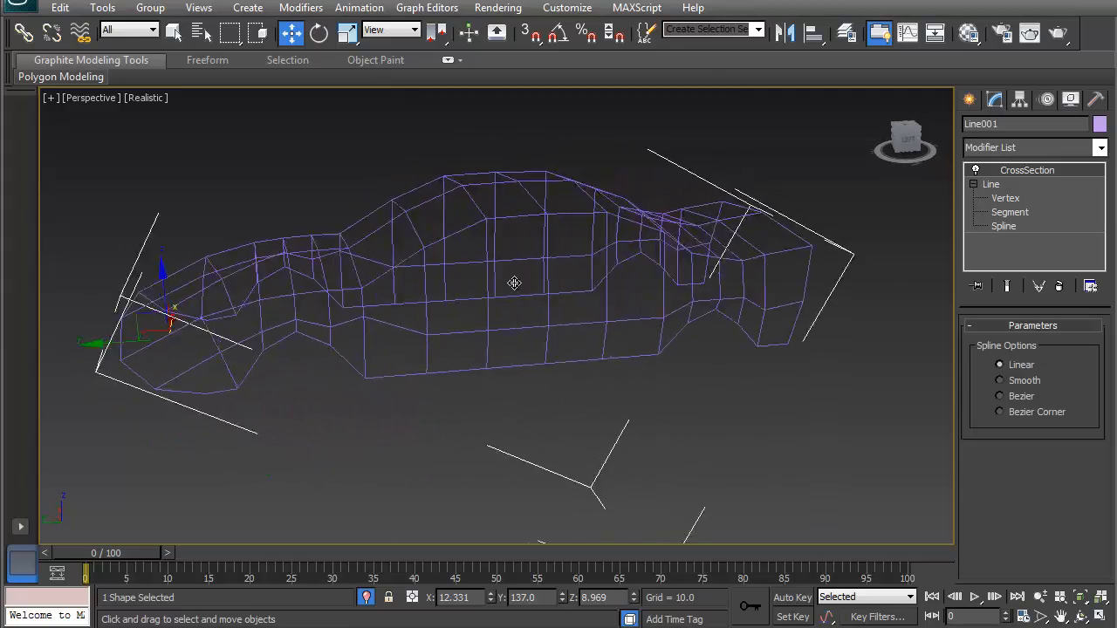
pyautogui.moveTo(514, 283); pyautogui.dragTo(558, 279)
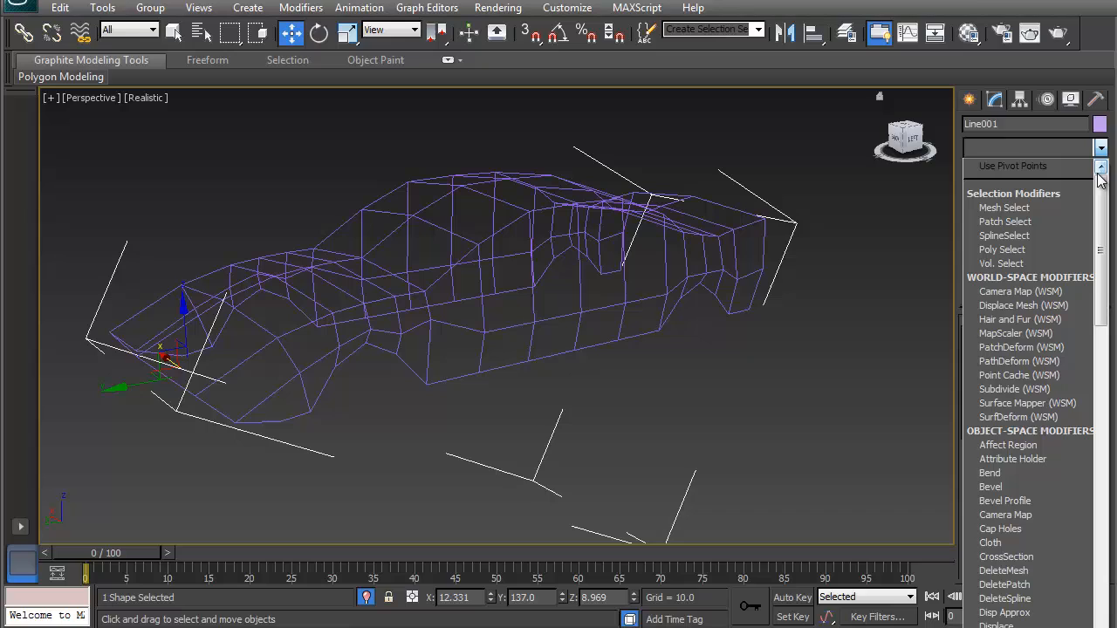
# Set CrossSection to Bezier, add a Surface modifier, and orbit to view the shell
pyautogui.click(1007, 557)
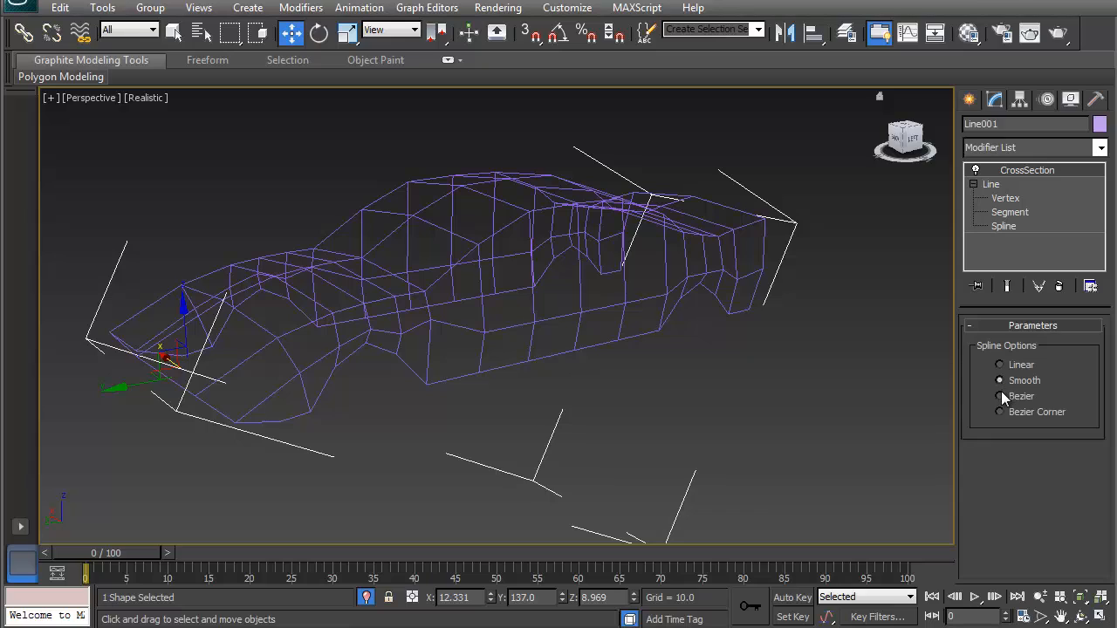
pyautogui.click(1000, 396)
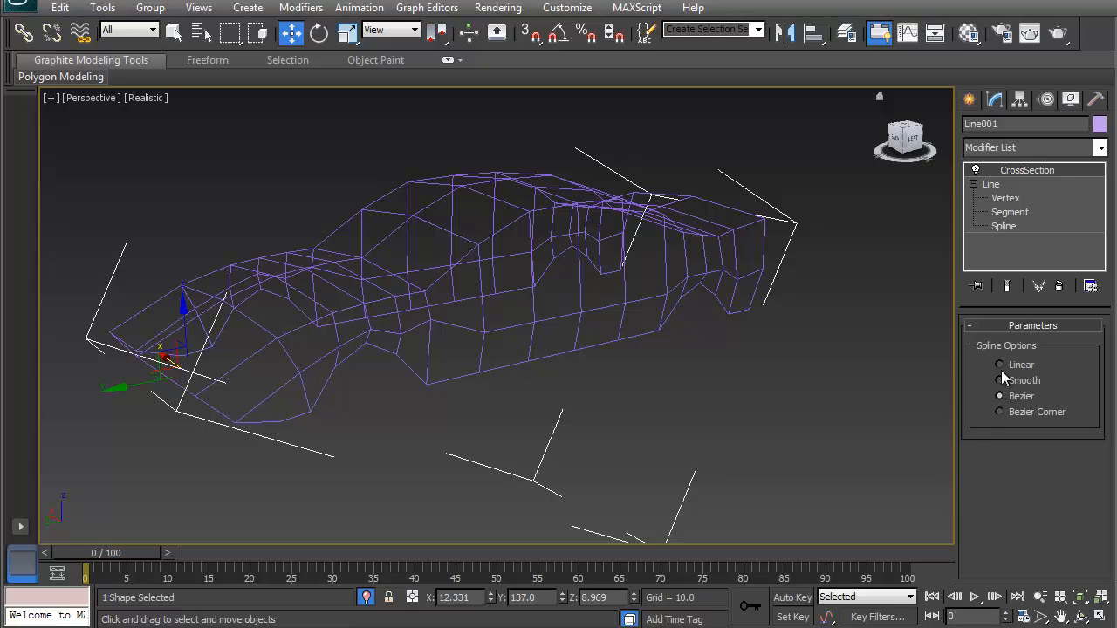
pyautogui.click(1000, 365)
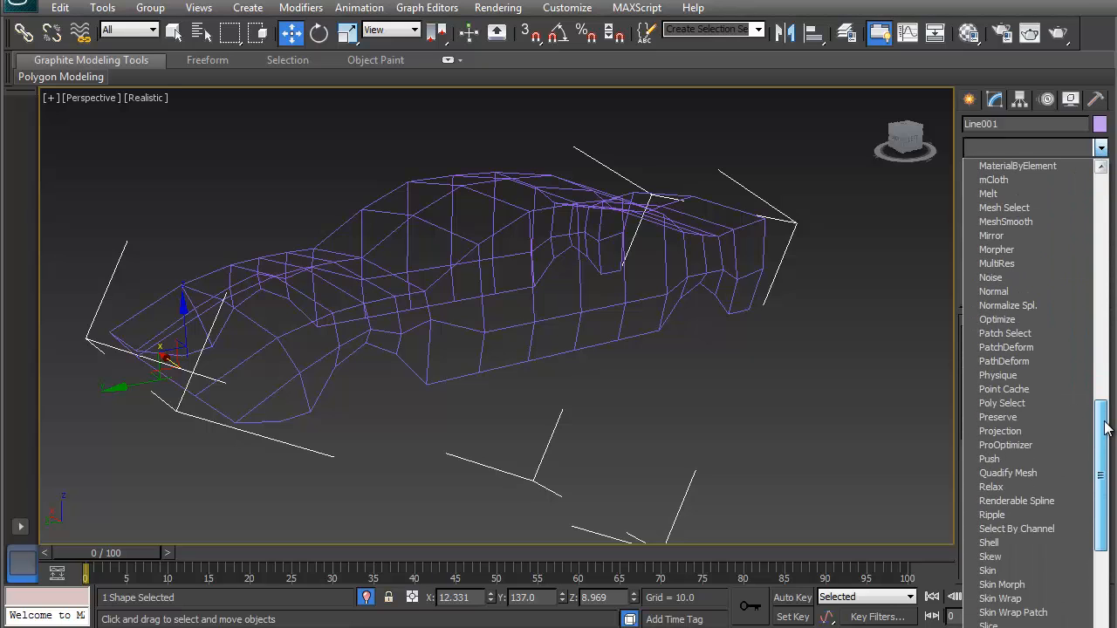
pyautogui.scroll(-3)
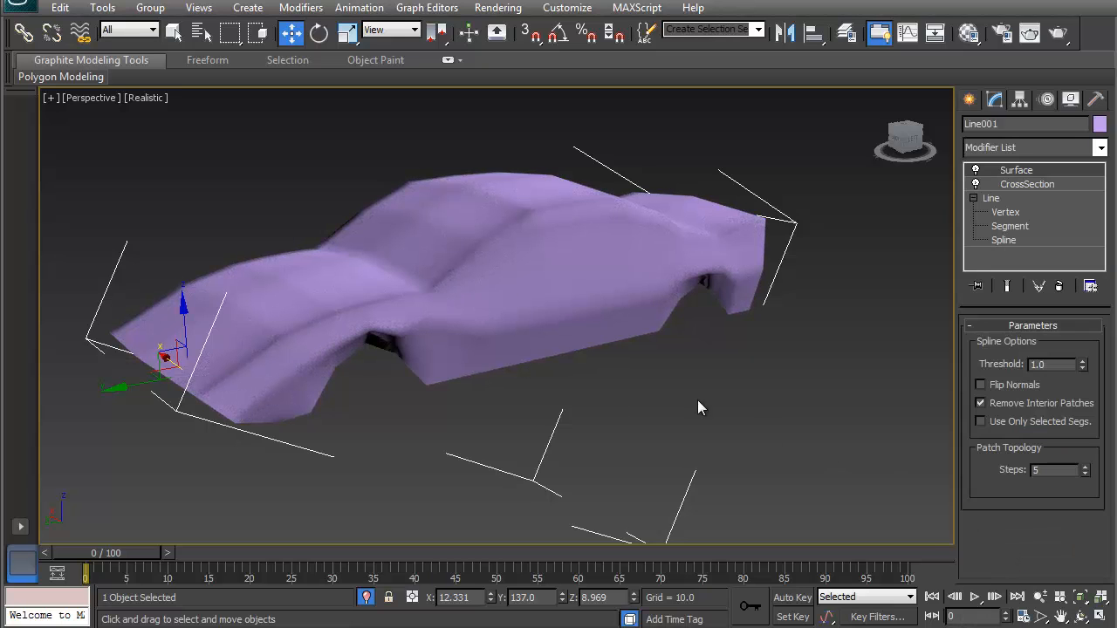
pyautogui.moveTo(698, 408); pyautogui.dragTo(391, 346)
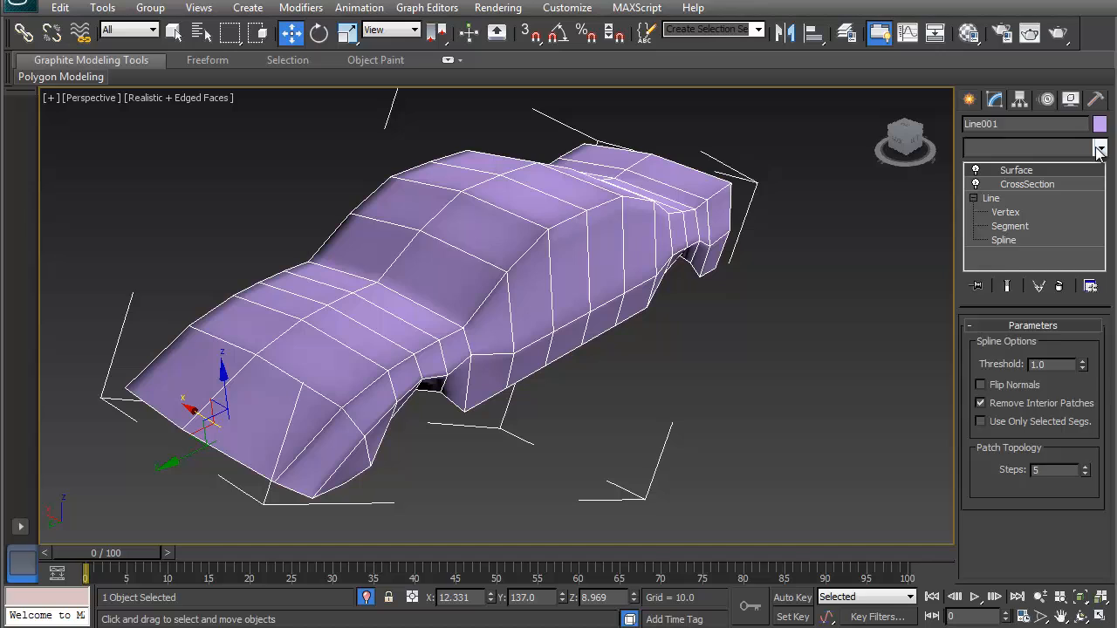
# Add an Edit Poly modifier, remove it, then re-add Edit Poly above the Surface modifier
pyautogui.click(1101, 147)
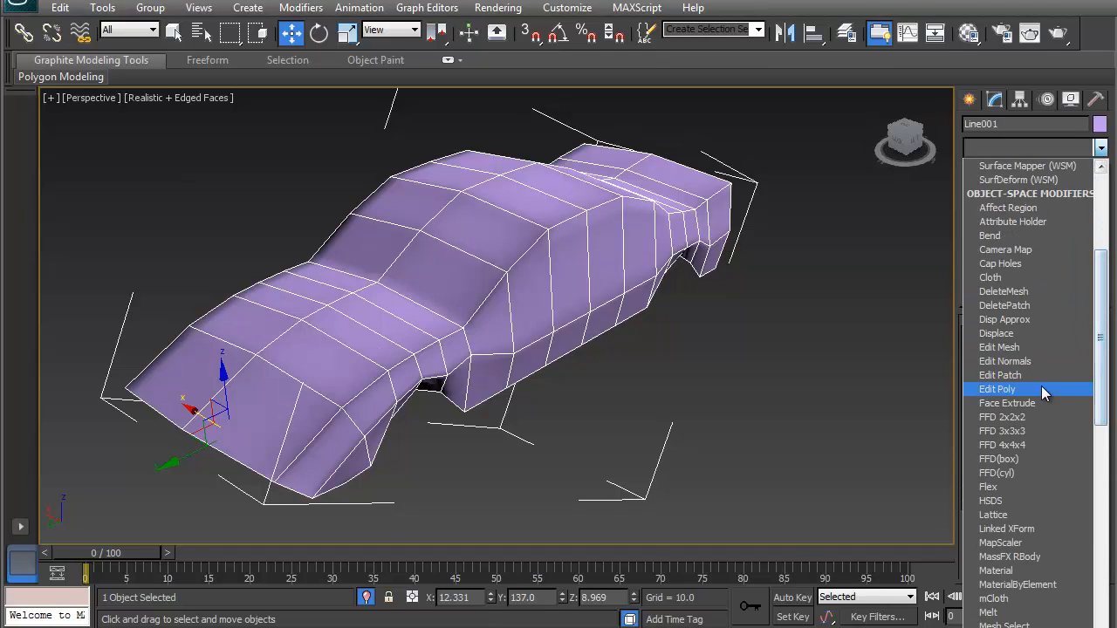
pyautogui.click(1000, 389)
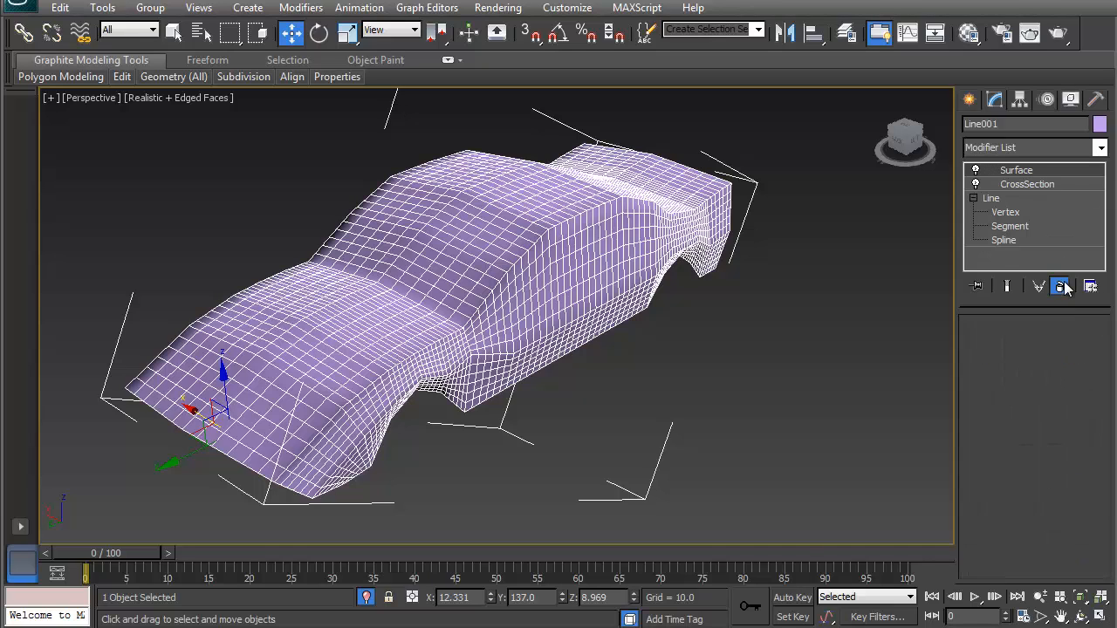
pyautogui.click(1060, 287)
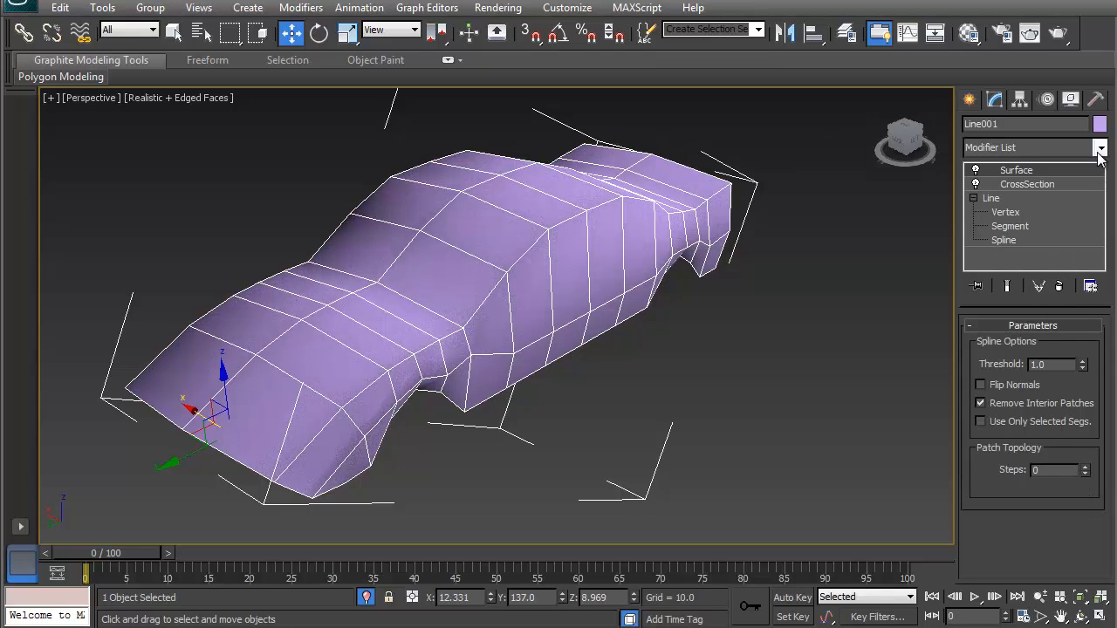
pyautogui.click(1100, 147)
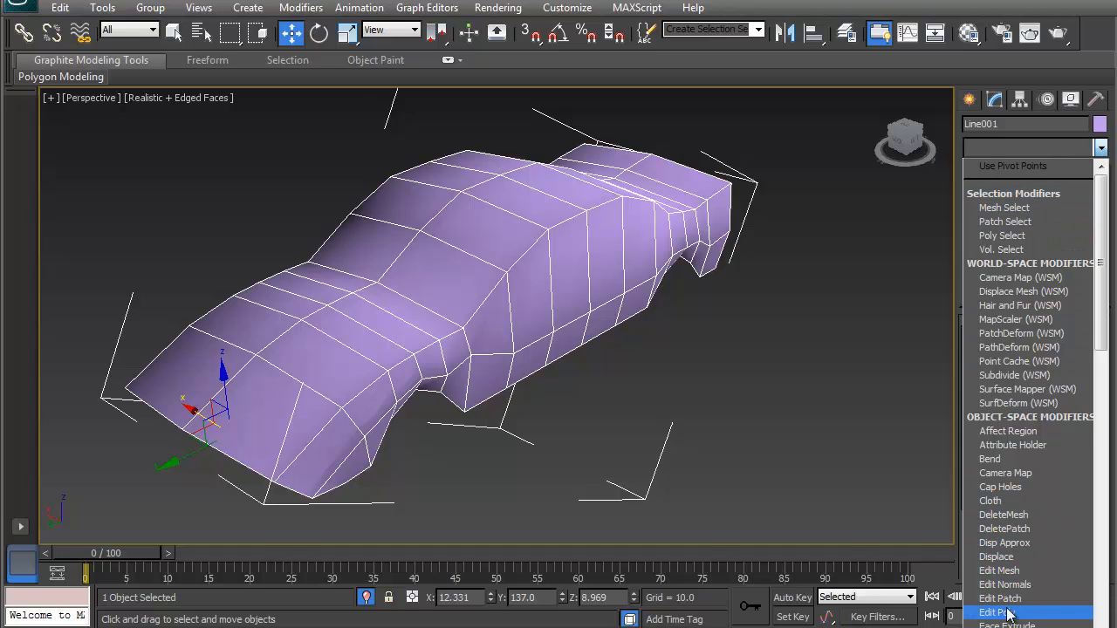
pyautogui.click(1017, 608)
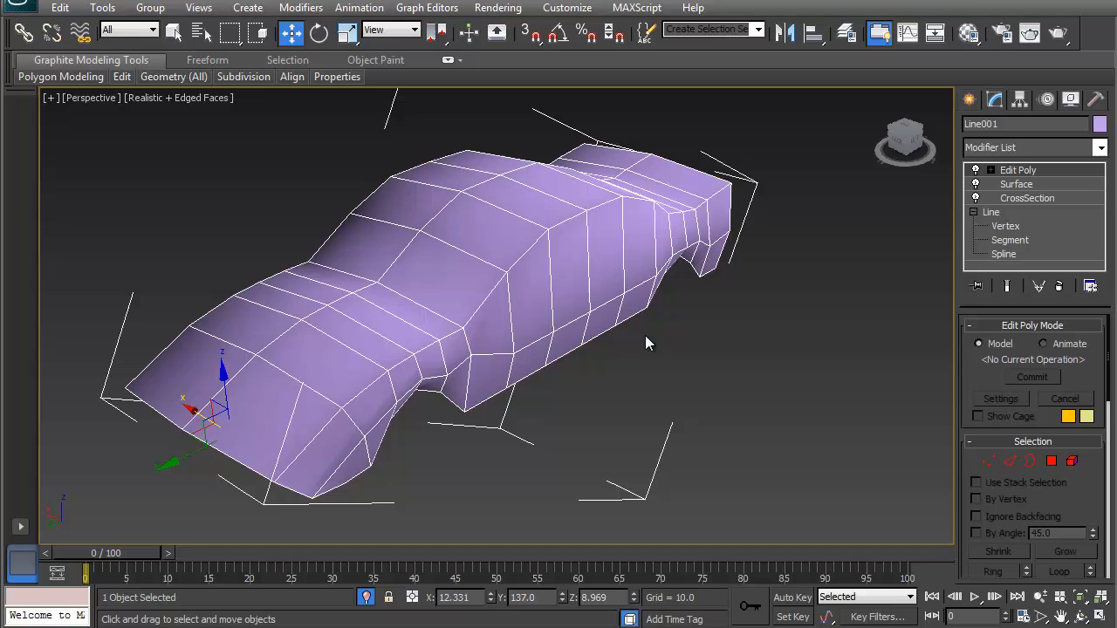
pyautogui.moveTo(907, 340)
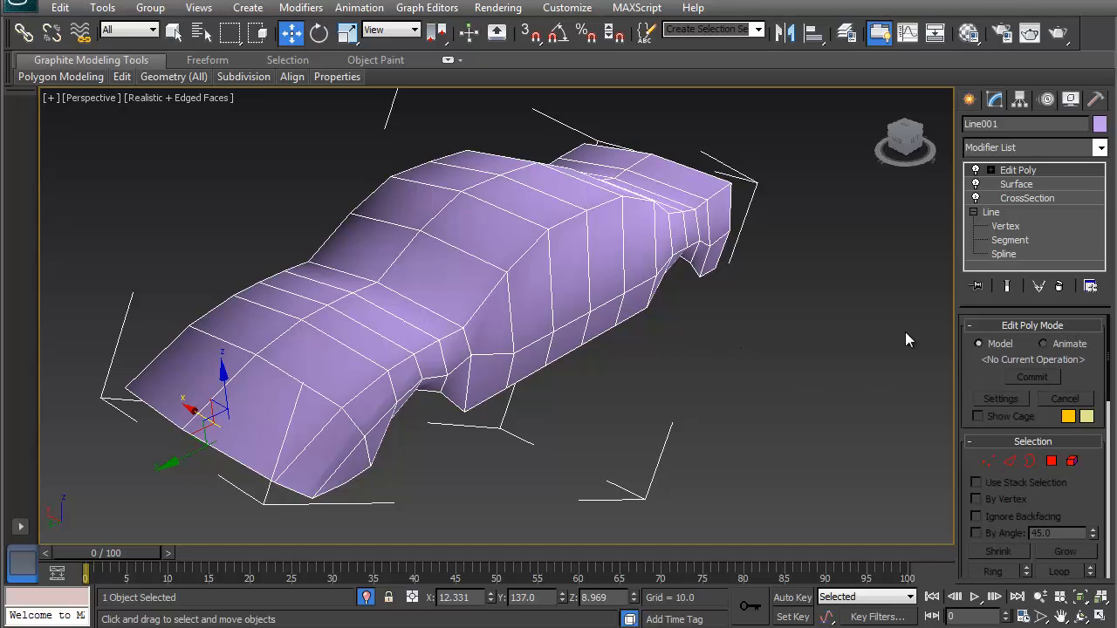
pyautogui.moveTo(941, 435)
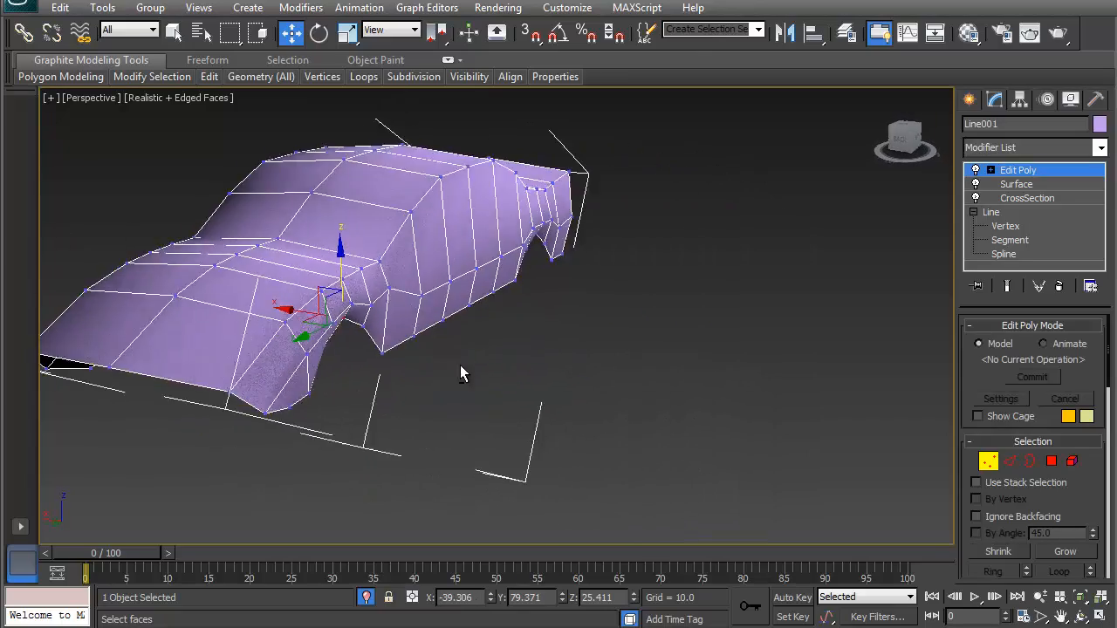
# Move vertices along the front and rear wheel arches to reshape the wheel openings
pyautogui.moveTo(463, 374); pyautogui.dragTo(349, 318)
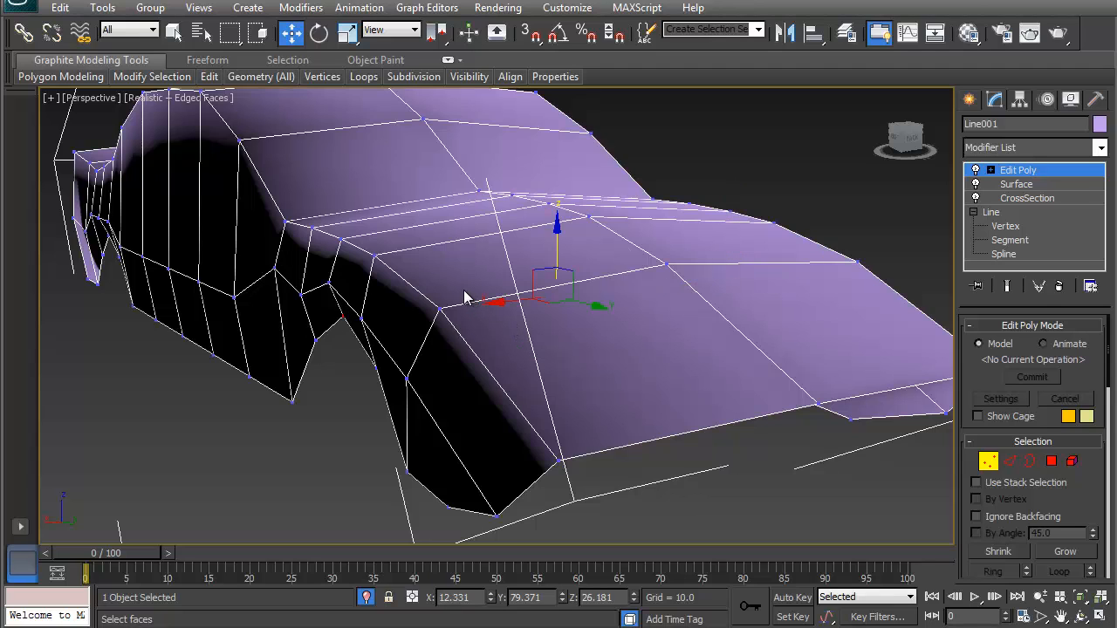
pyautogui.click(343, 32)
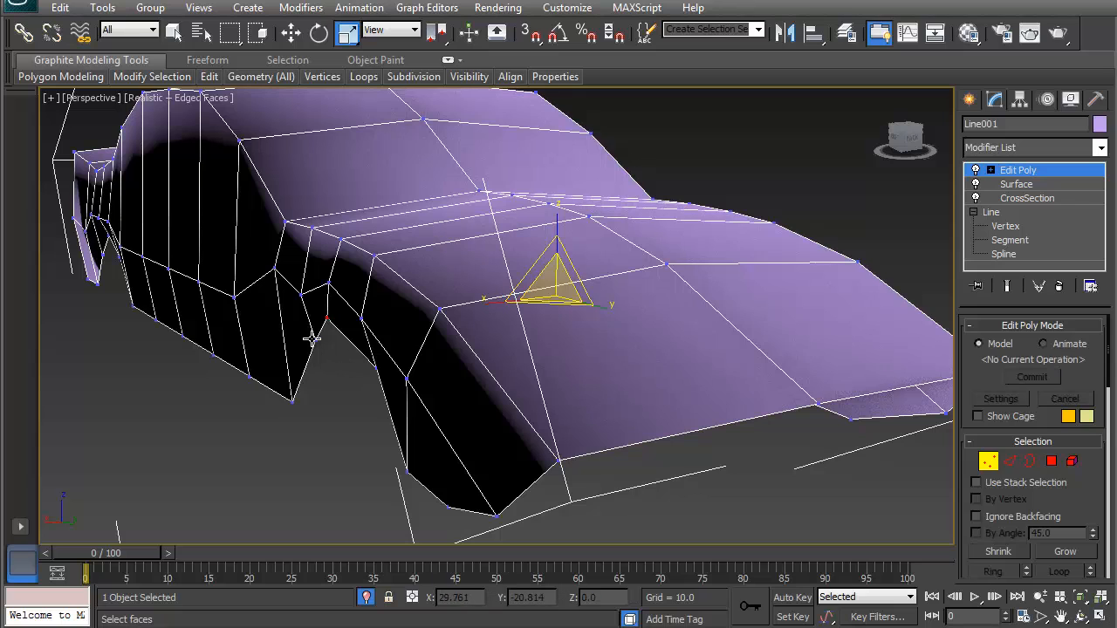
pyautogui.moveTo(559, 279); pyautogui.dragTo(454, 306)
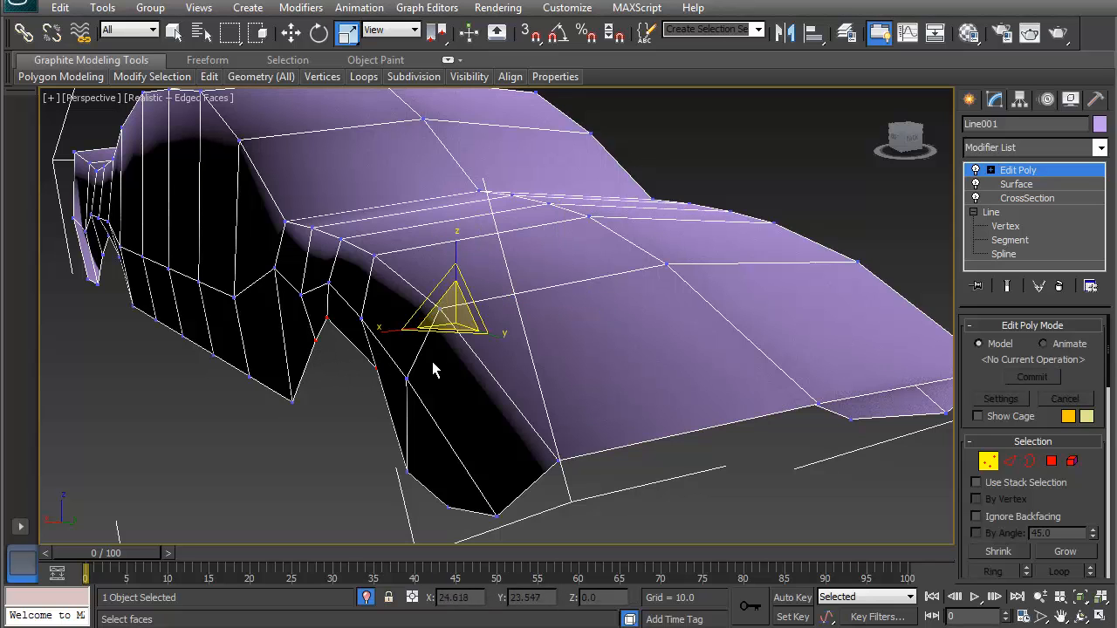
pyautogui.moveTo(436, 371); pyautogui.dragTo(493, 275)
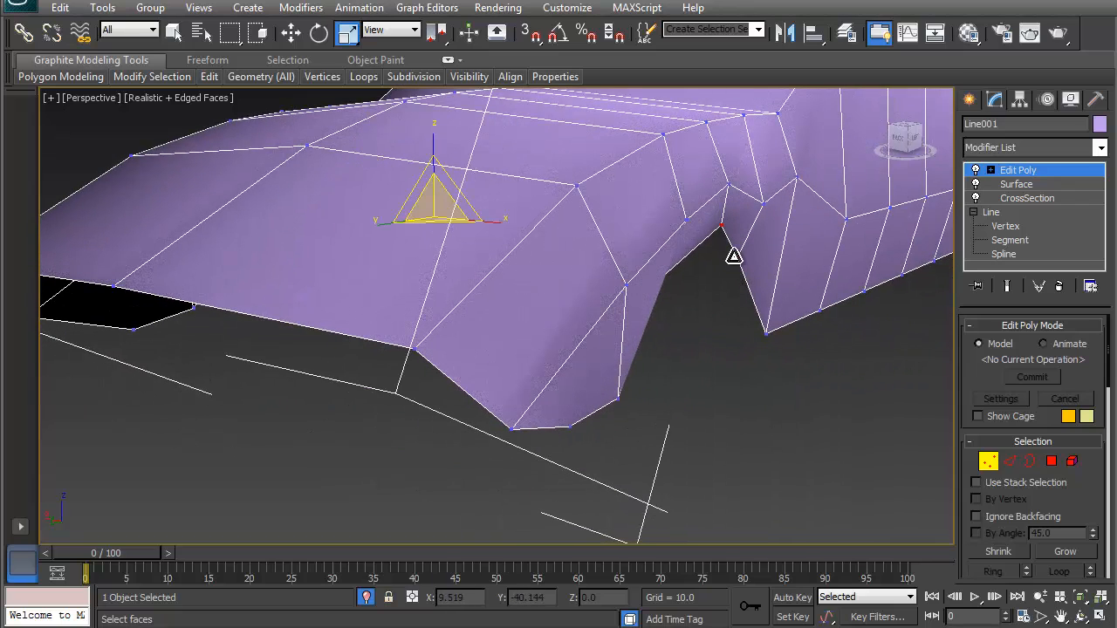
pyautogui.moveTo(652, 281)
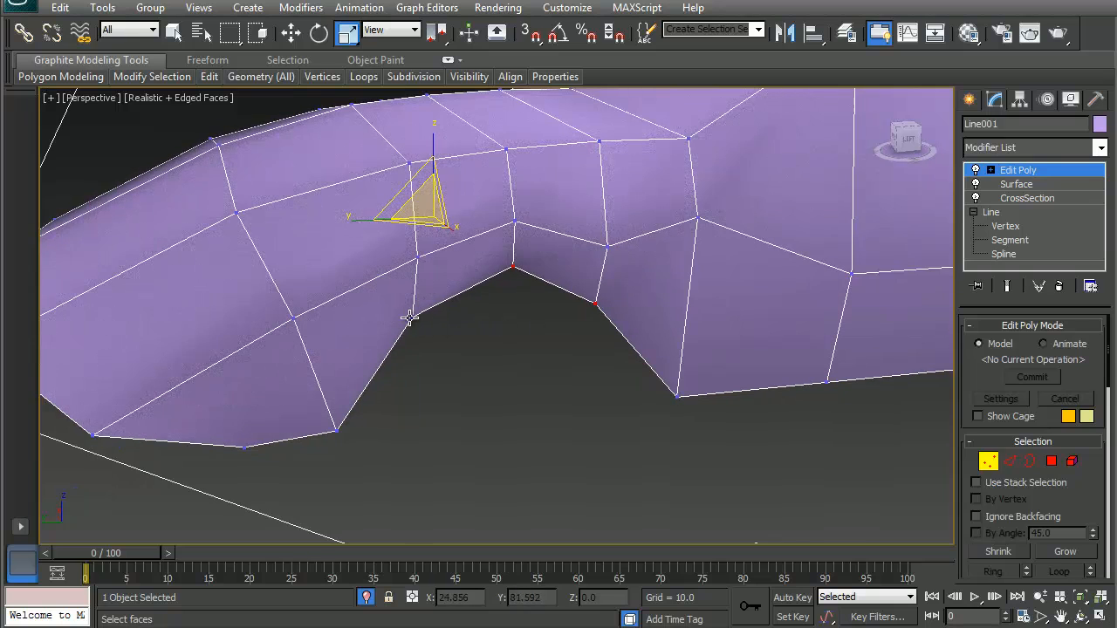
pyautogui.moveTo(411, 318); pyautogui.dragTo(502, 233)
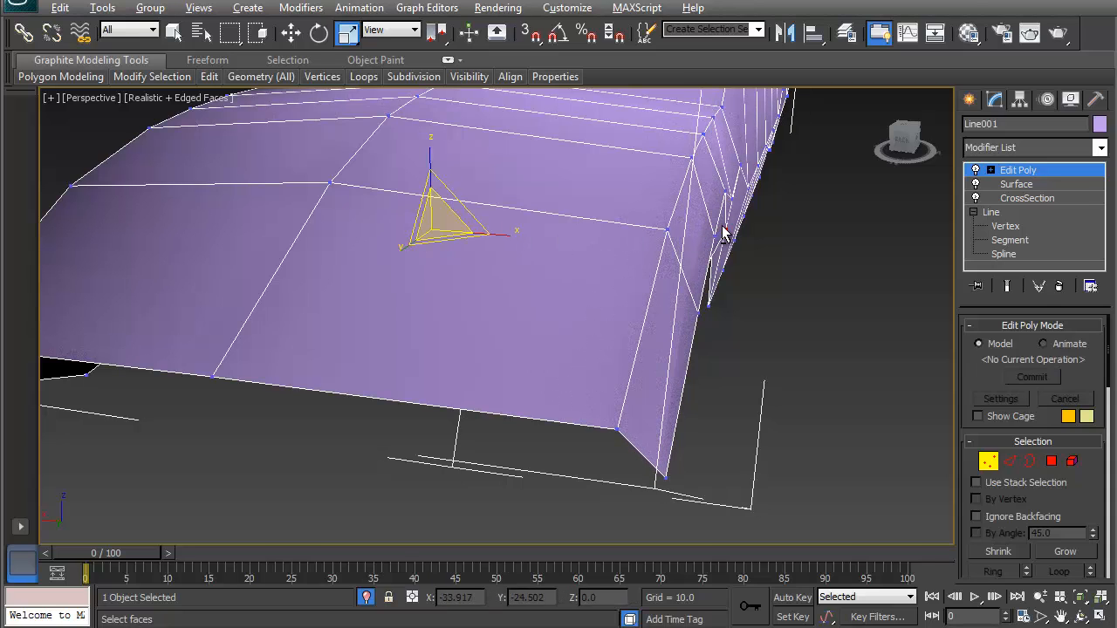
pyautogui.moveTo(725, 232); pyautogui.dragTo(692, 364)
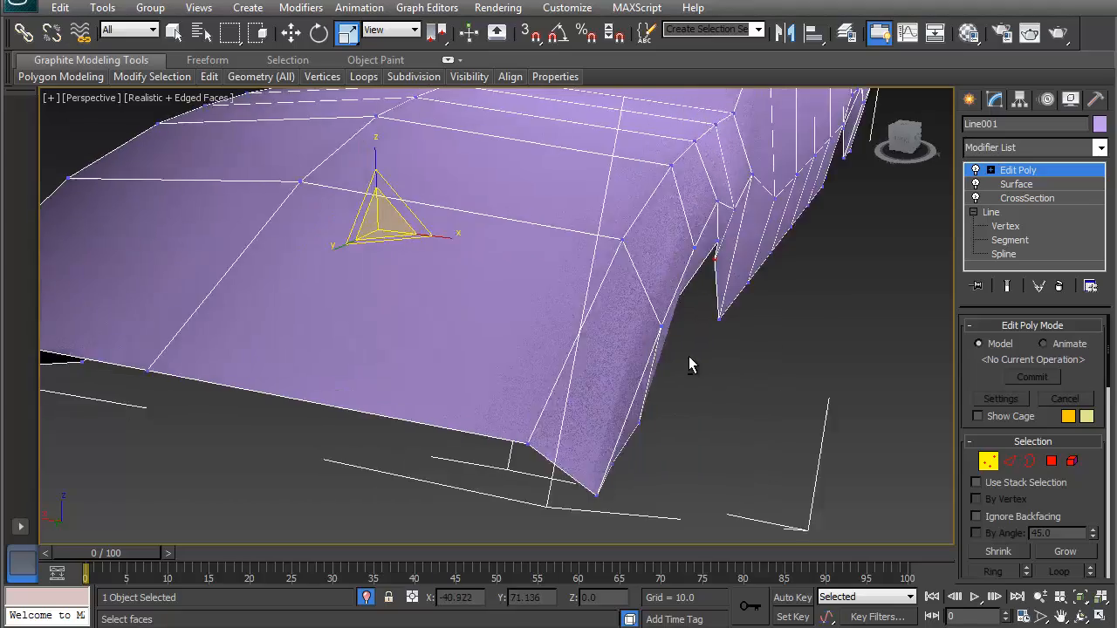
pyautogui.moveTo(689, 365); pyautogui.dragTo(838, 353)
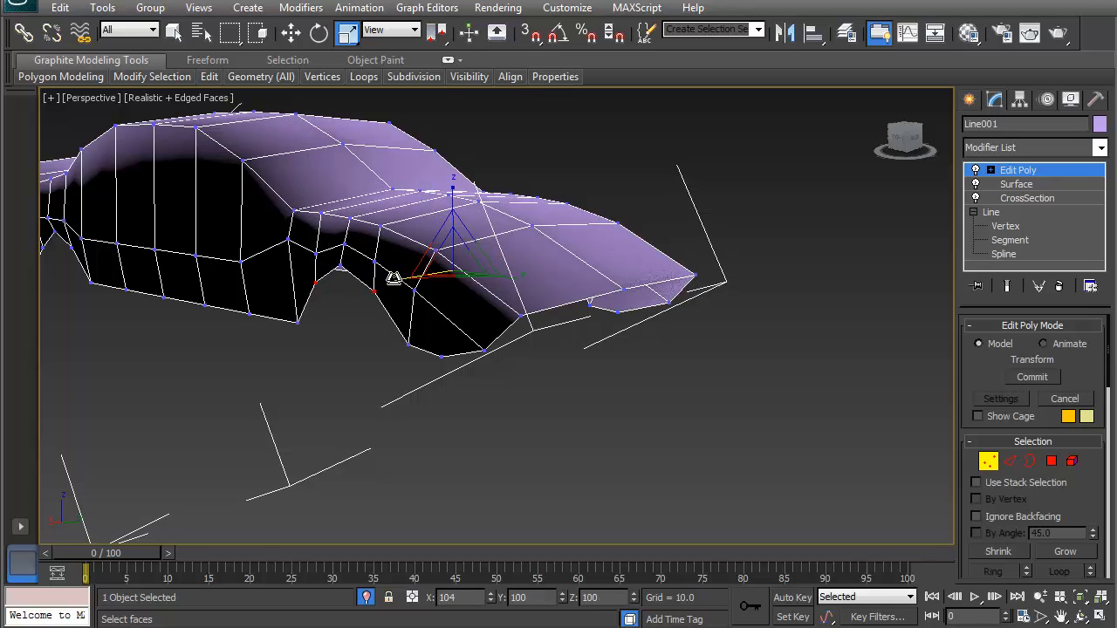
pyautogui.moveTo(393, 280); pyautogui.dragTo(452, 302)
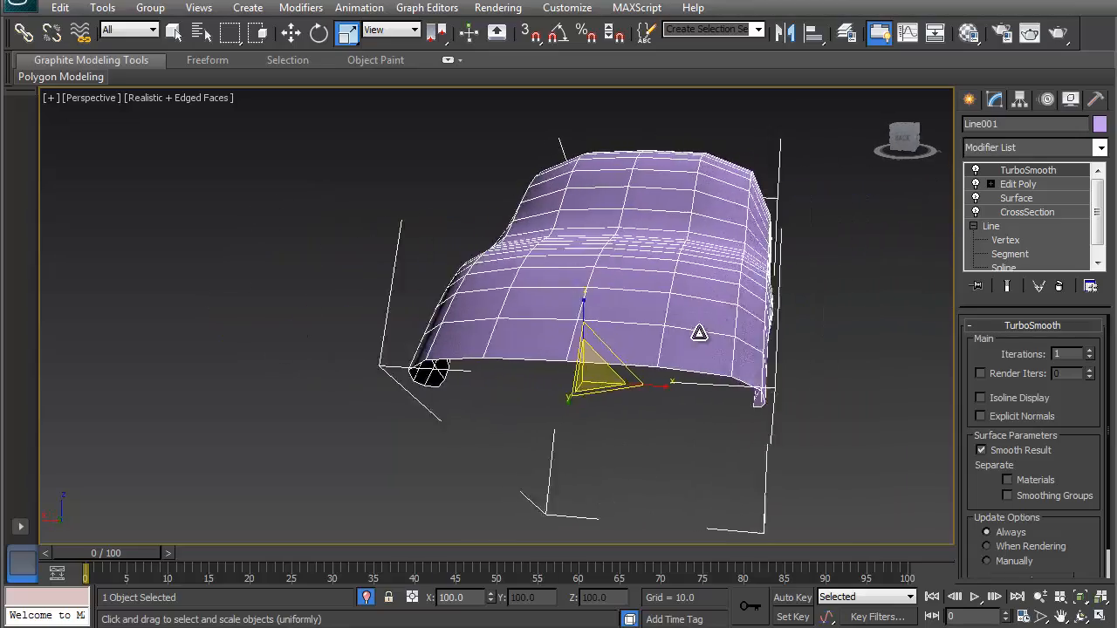
# Orbit around the TurboSmoothed car body to inspect the rounded shell
pyautogui.moveTo(699, 332); pyautogui.dragTo(635, 305)
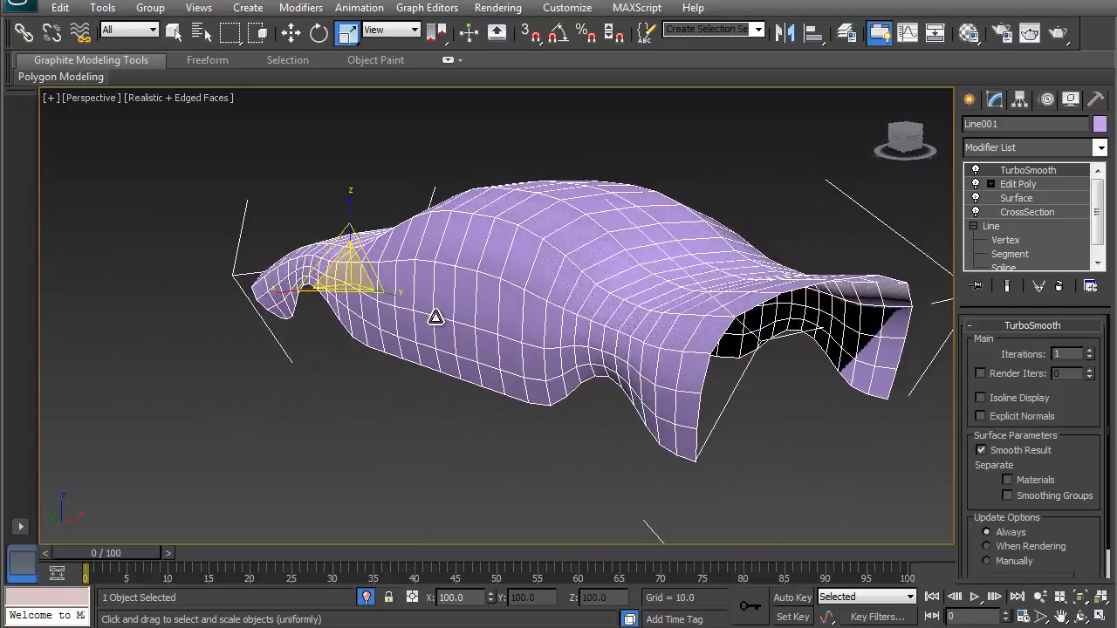
pyautogui.moveTo(437, 317); pyautogui.dragTo(622, 328)
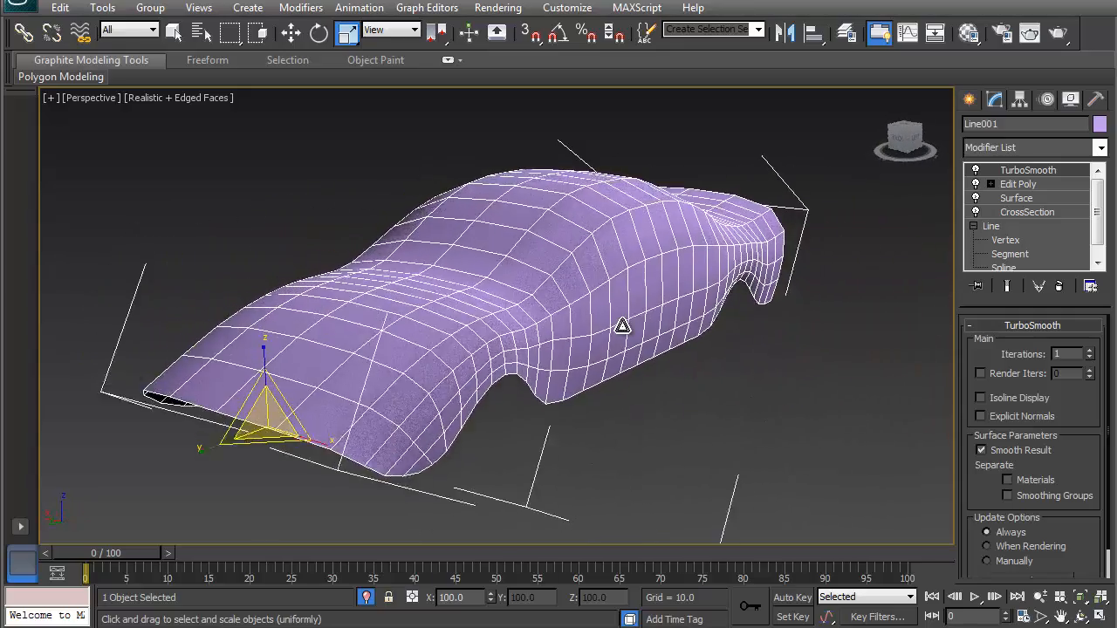